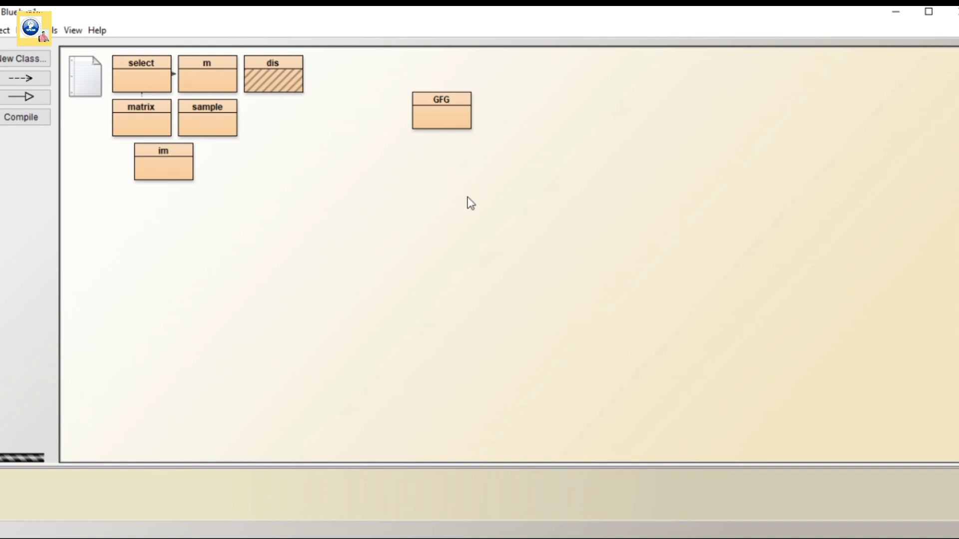
Open the dis class editor and replace the template code with the start of an import
{"action": "double_click", "coordinate": [272, 63]}
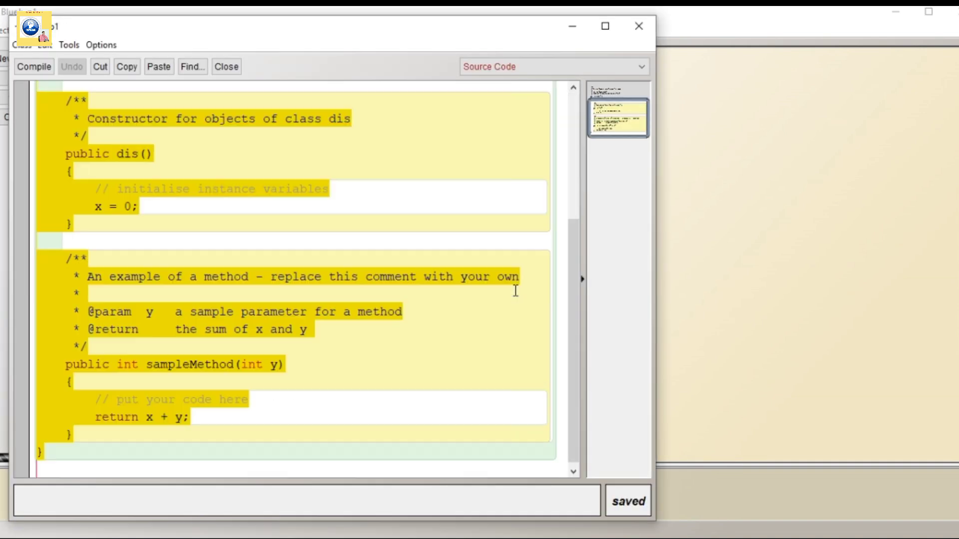
{"action": "type", "text": "import"}
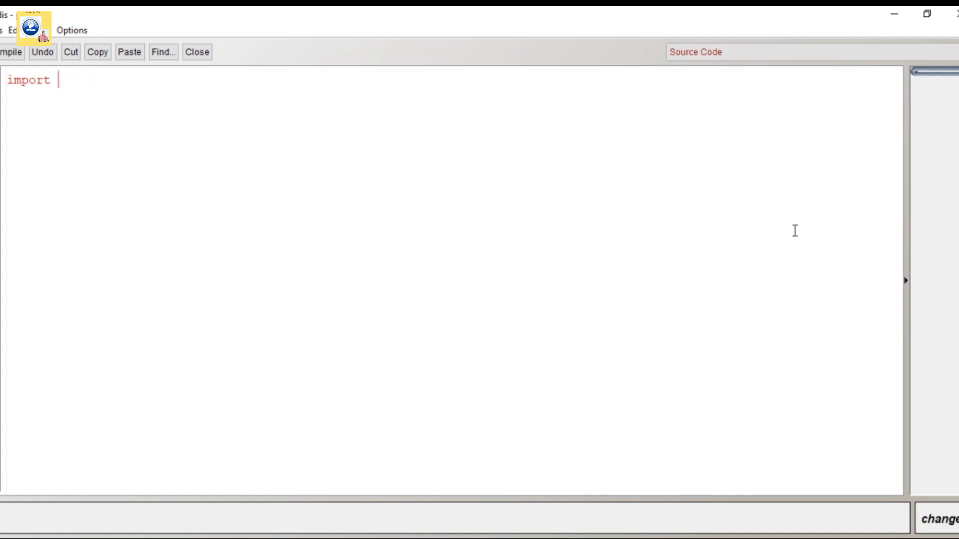
Complete 'import java.util.Scanner;' and write the class dis header
{"action": "type", "text": "java.ut"}
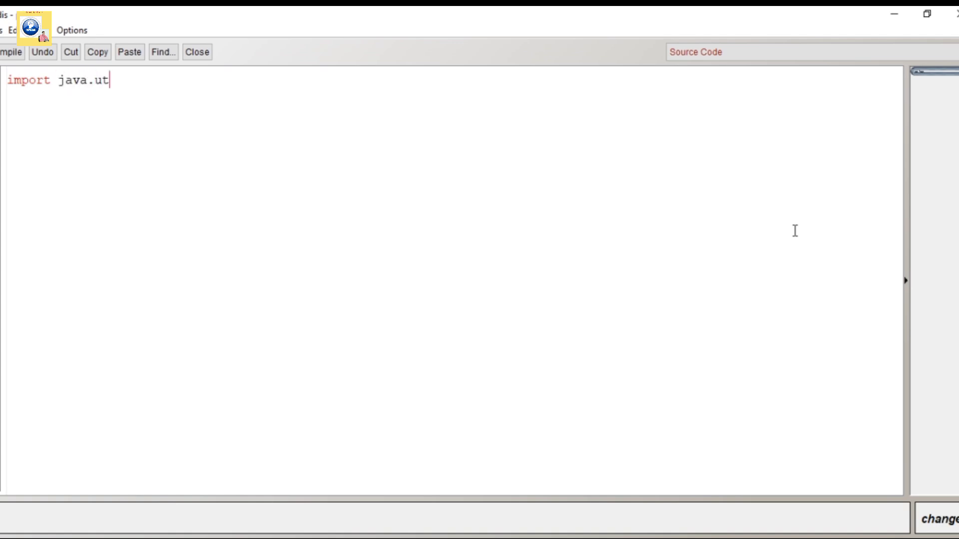
{"action": "type", "text": "il.Scan"}
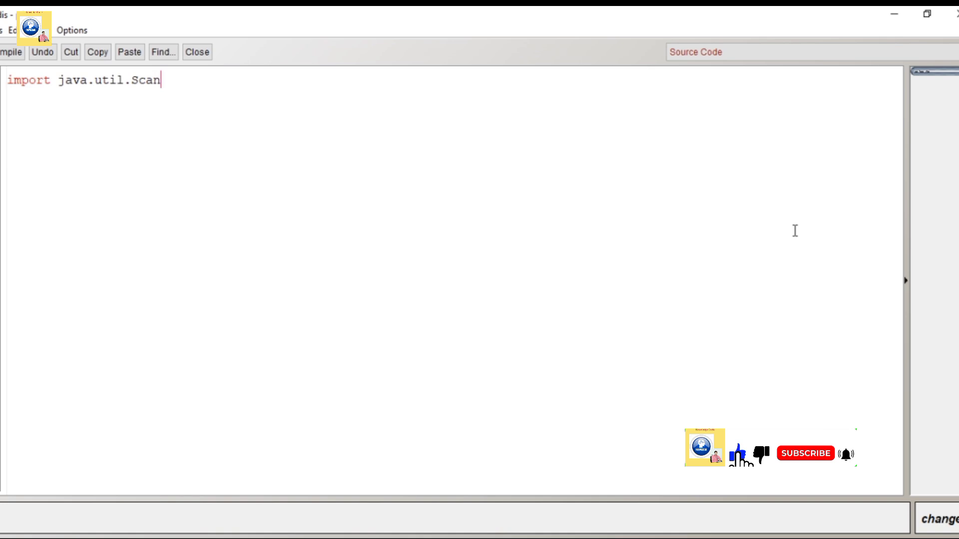
{"action": "type", "text": "ner;"}
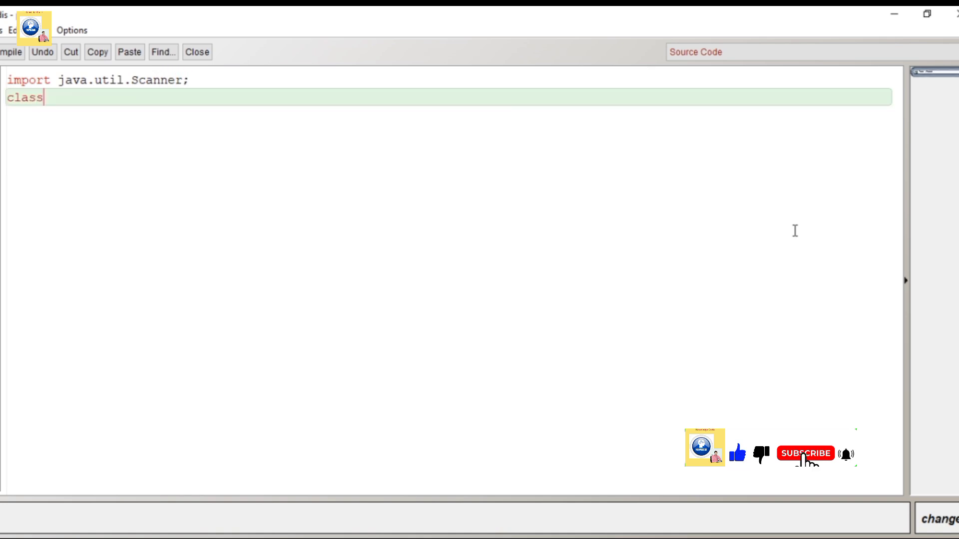
{"action": "type", "text": "dis{"}
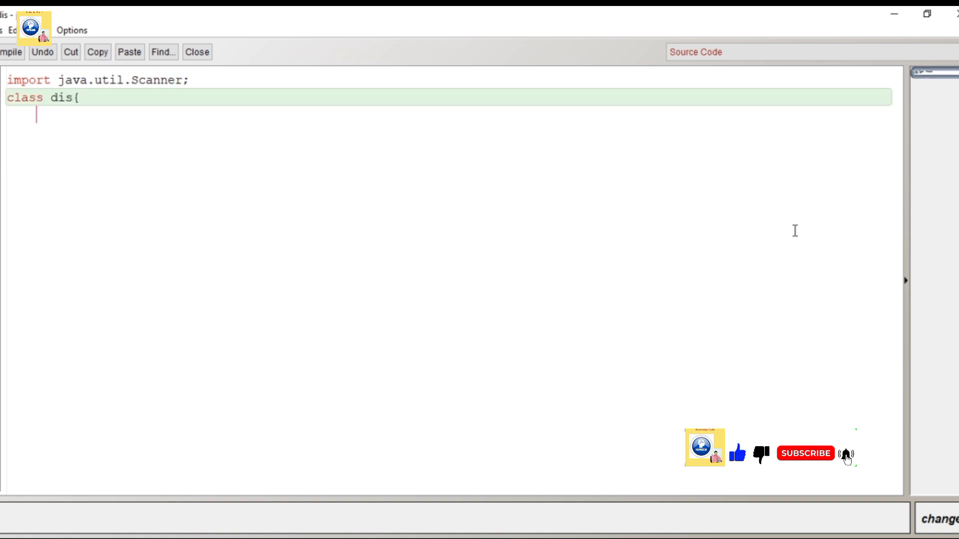
Add 'public static void main()' creating Scanner ob from System.in
{"action": "type", "text": "public st"}
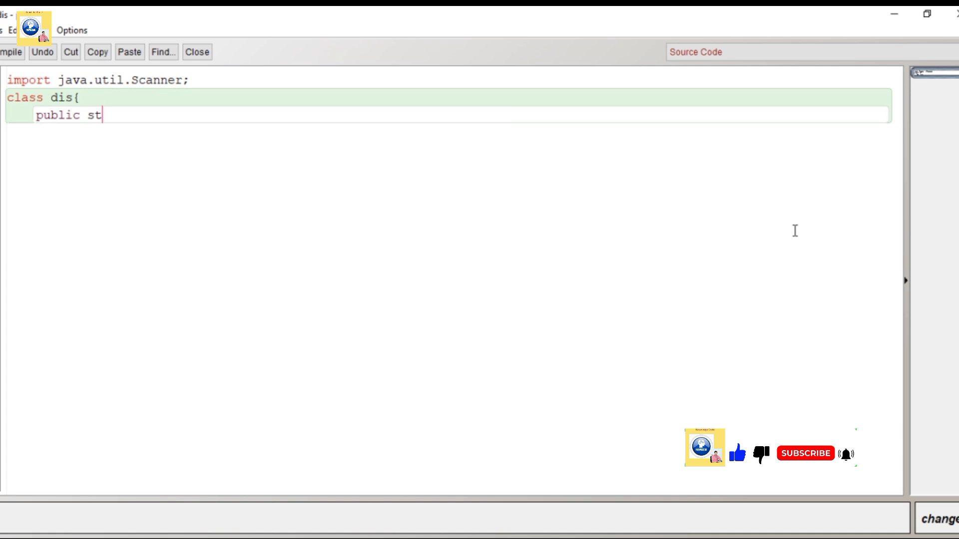
{"action": "type", "text": "atic void"}
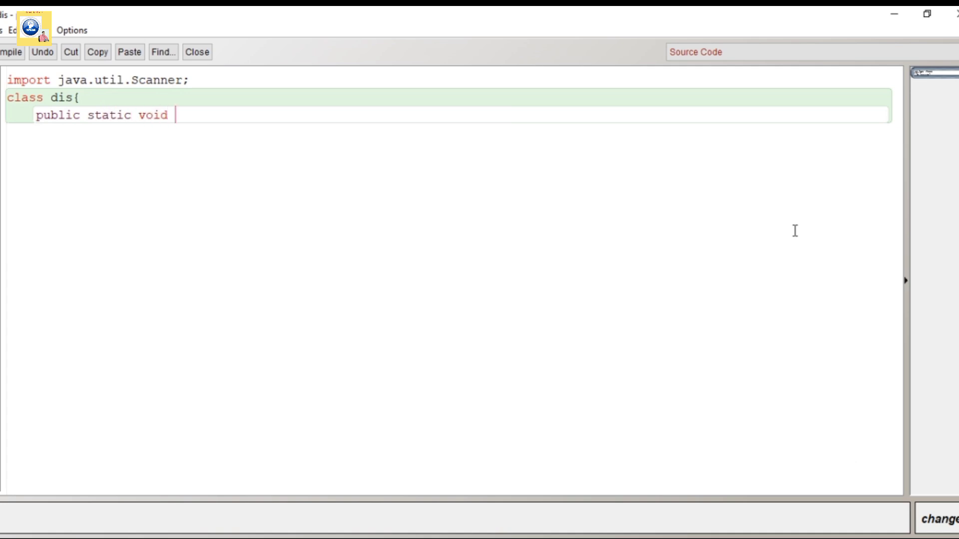
{"action": "type", "text": "main()"}
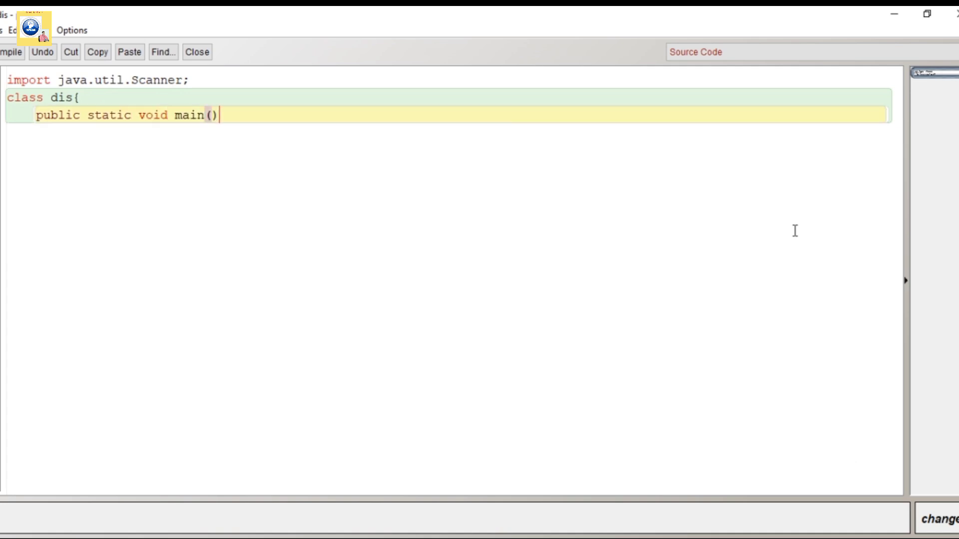
{"action": "type", "text": "{"}
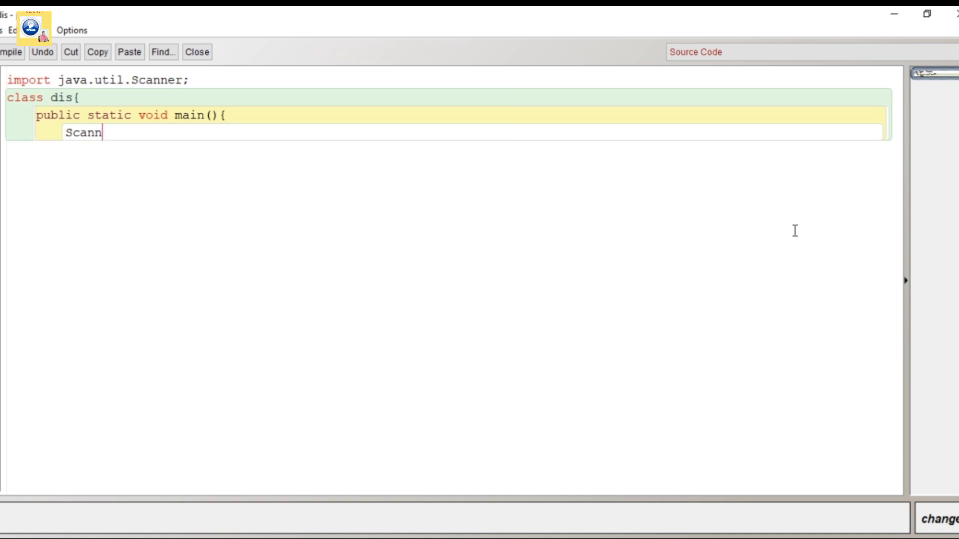
{"action": "type", "text": "er ob="}
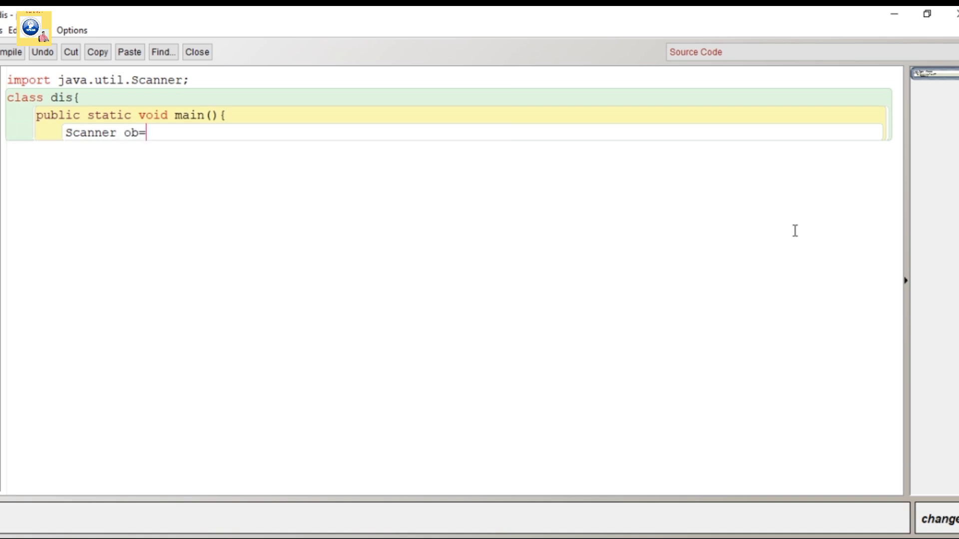
{"action": "type", "text": "ne"}
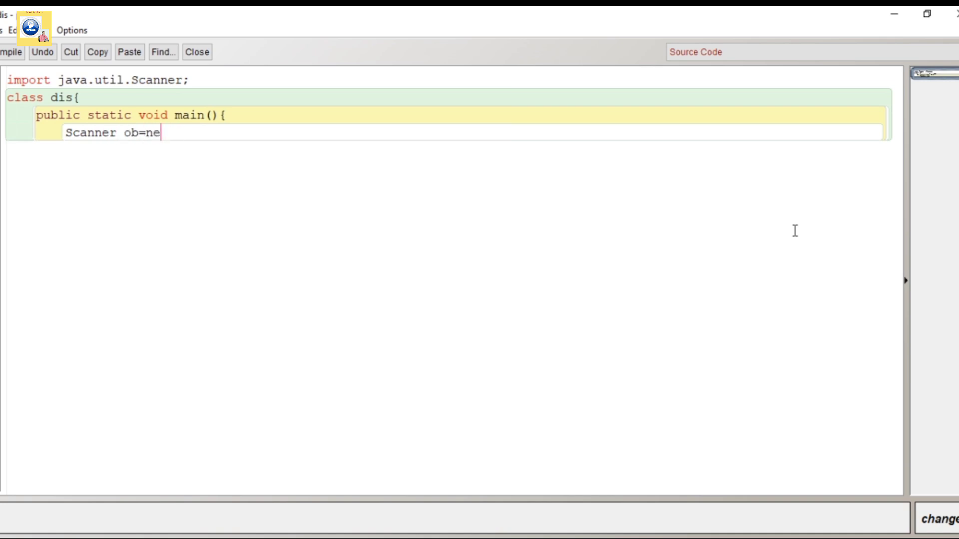
{"action": "type", "text": "w Scanner"}
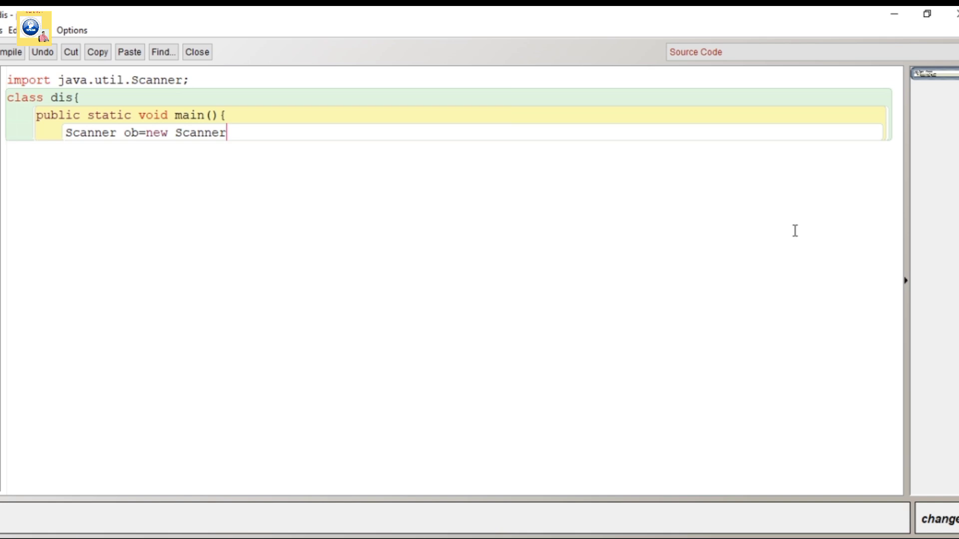
{"action": "type", "text": "(Syste"}
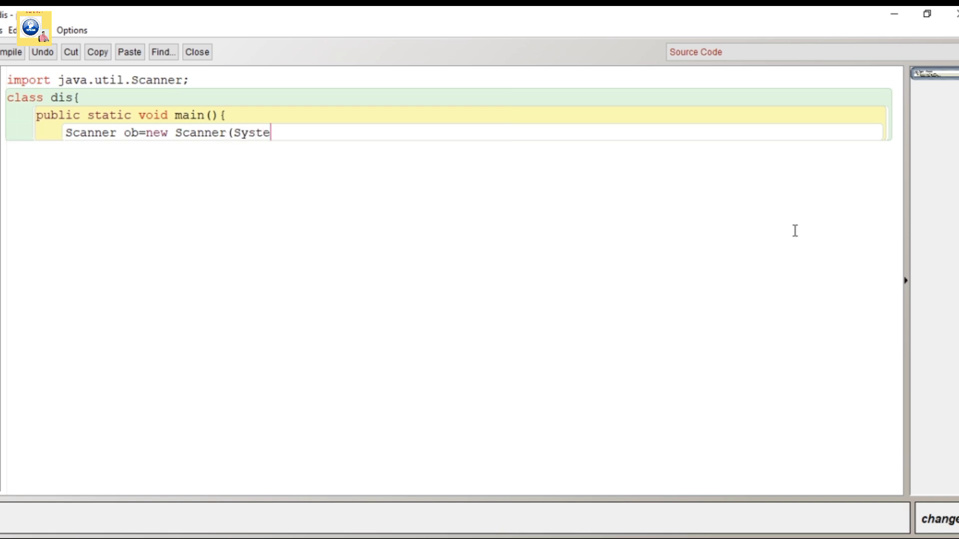
{"action": "type", "text": "m.in);"}
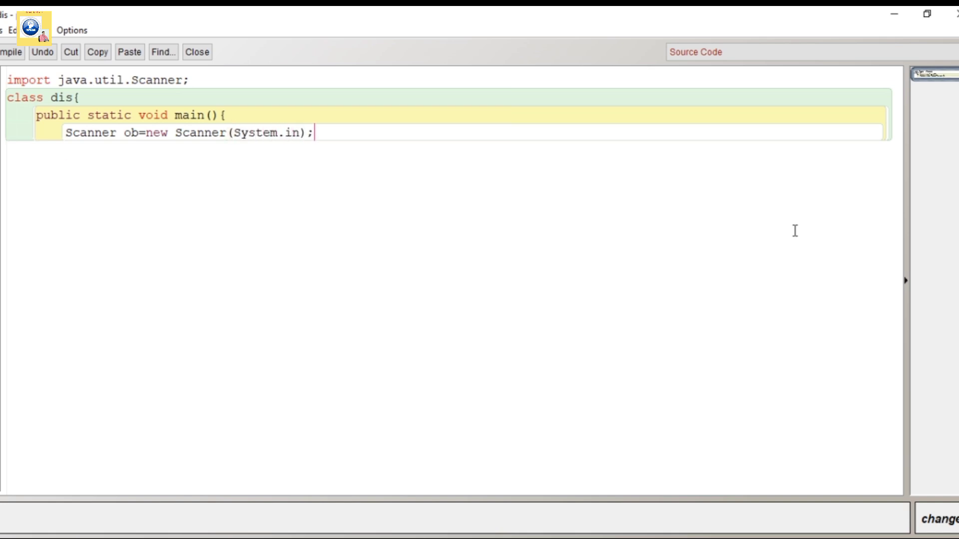
Print the prompt "Enter a number" with System.out.println
{"action": "type", "text": "Syste"}
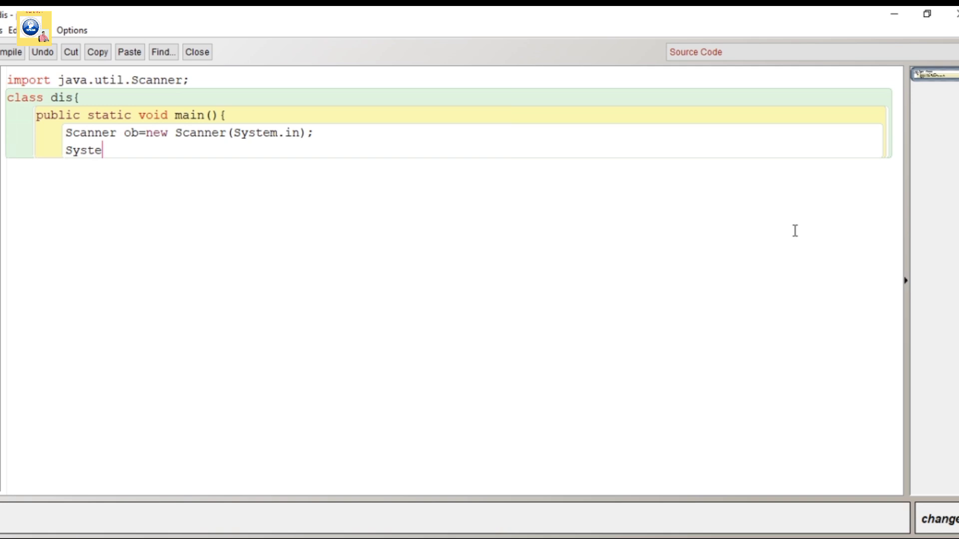
{"action": "type", "text": "m.out."}
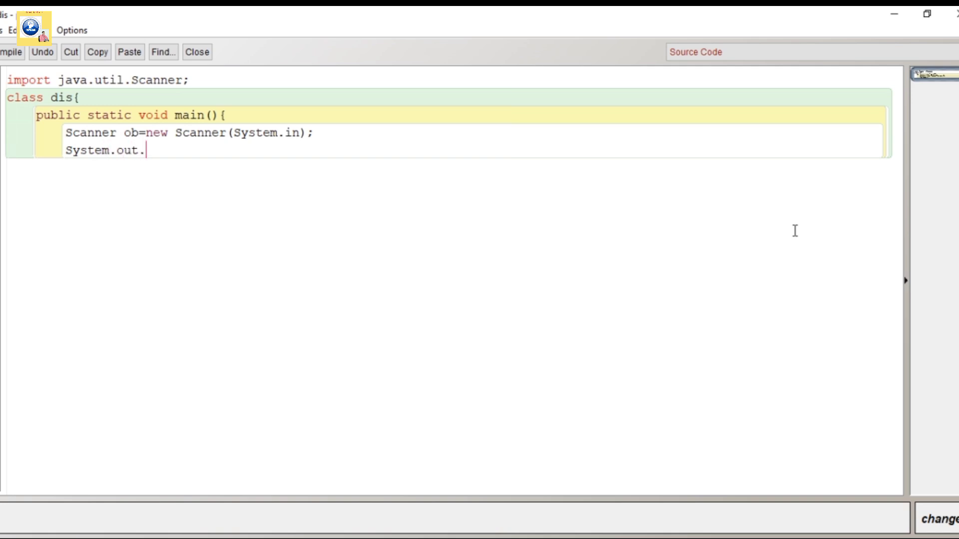
{"action": "type", "text": "println"}
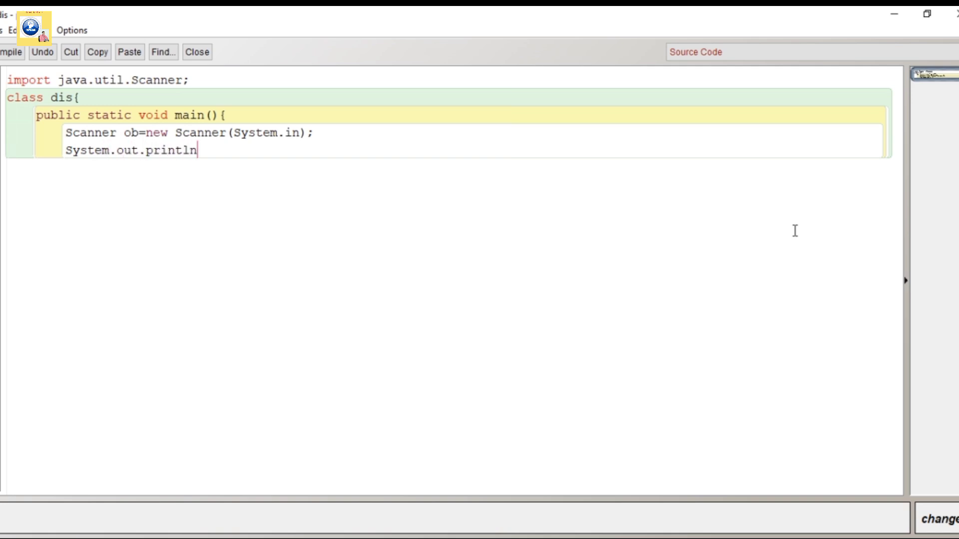
{"action": "type", "text": "(Enter"}
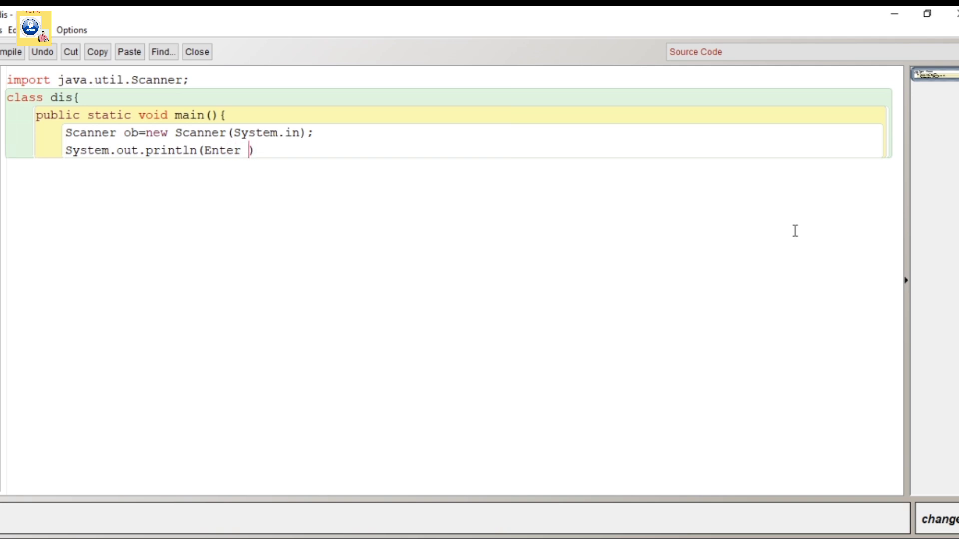
{"action": "type", "text": "a numbe"}
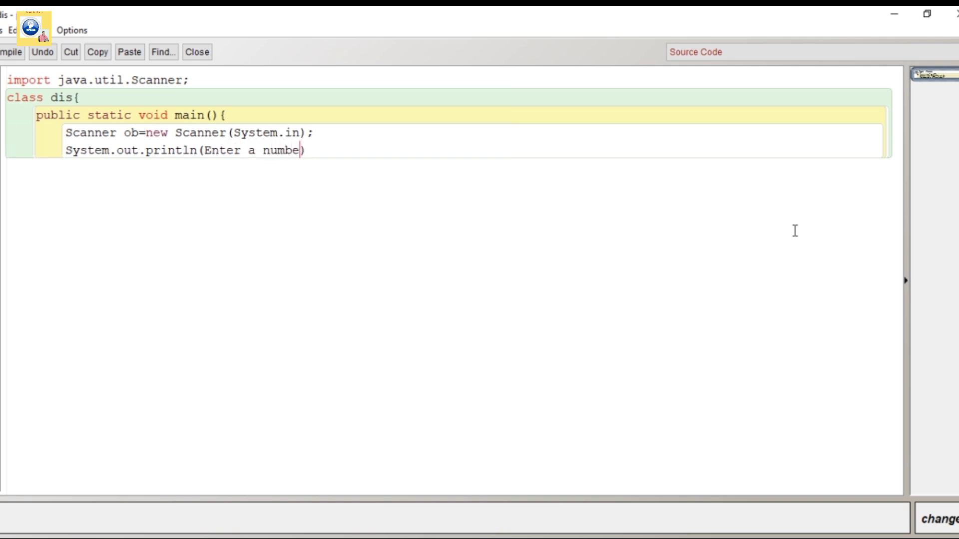
{"action": "type", "text": "r"}
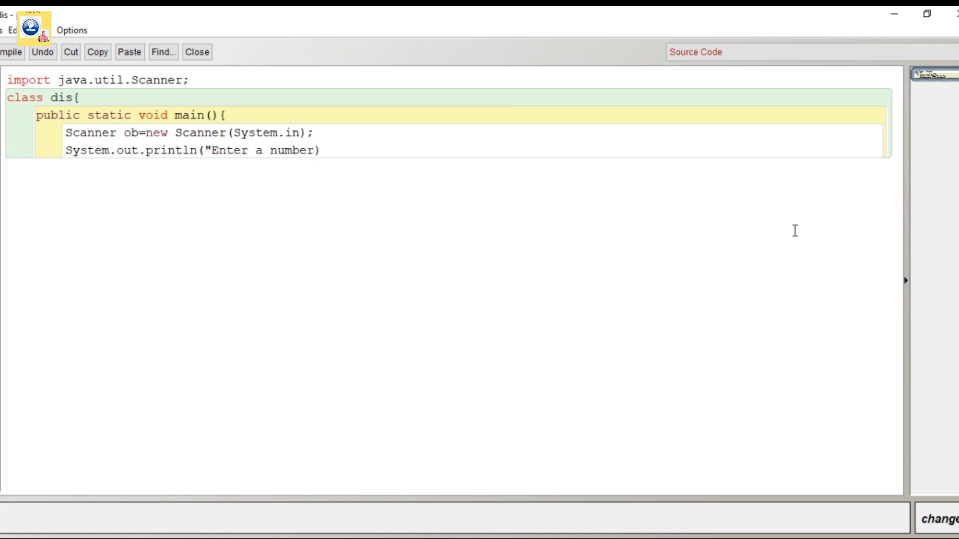
{"action": "type", "text": "\");"}
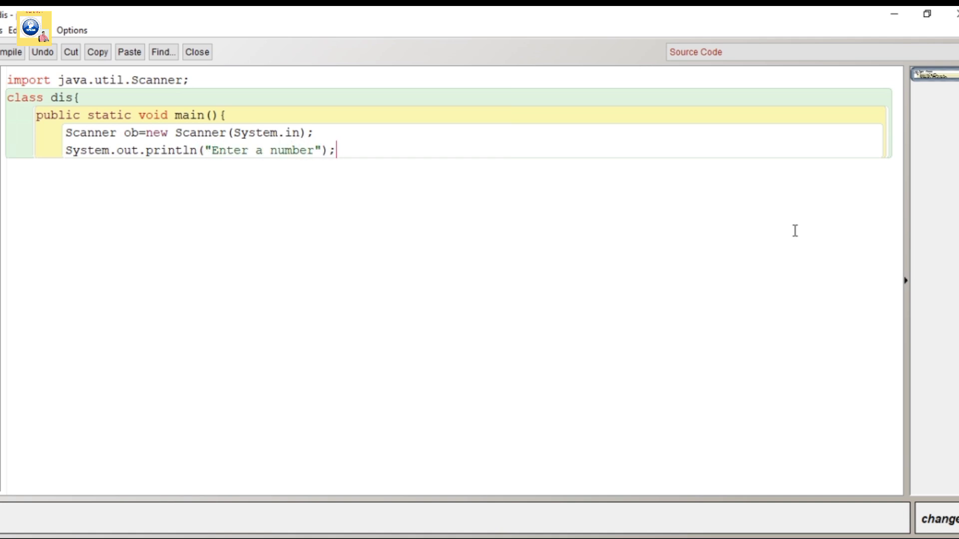
Read n with ob.nextInt() and declare num=n, n1=n, c=0, s=0
{"action": "type", "text": "int n"}
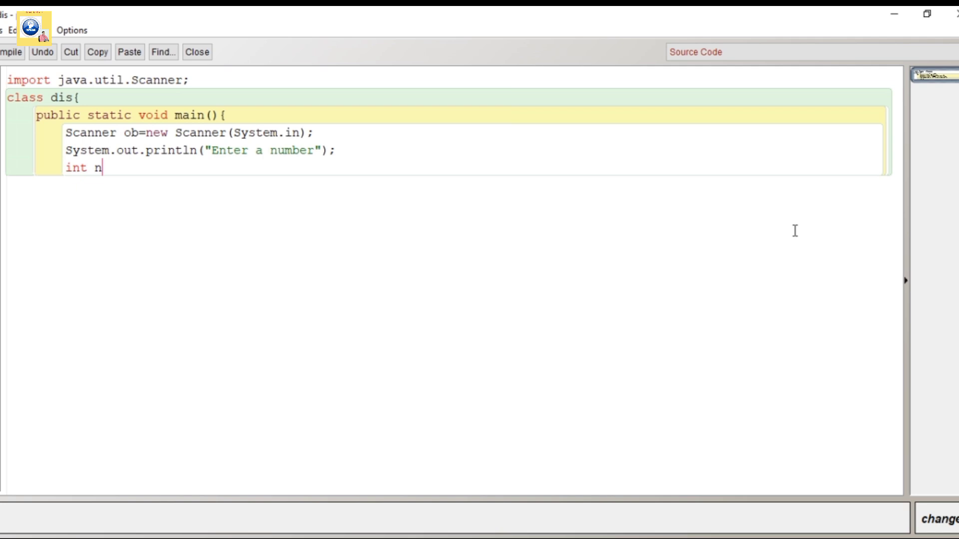
{"action": "type", "text": "=ob"}
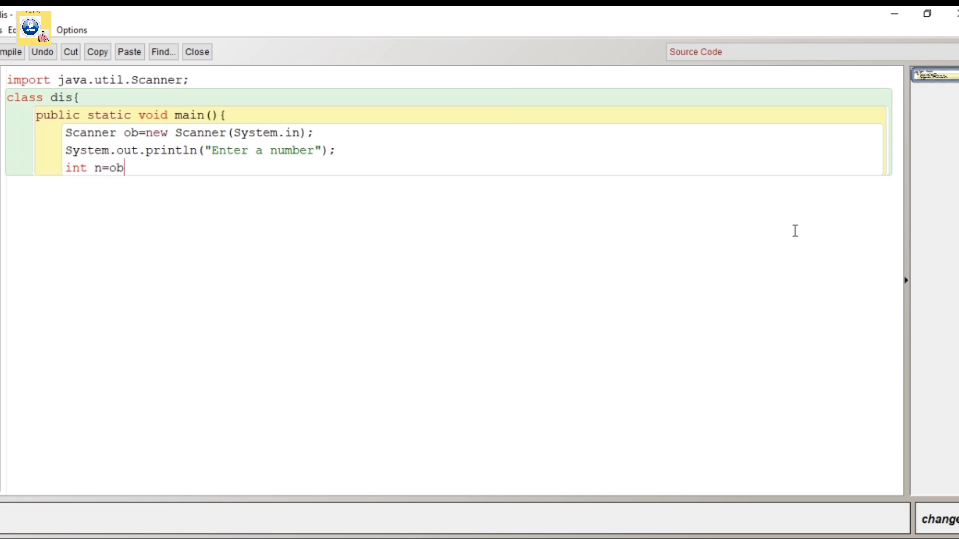
{"action": "type", "text": ".nextI"}
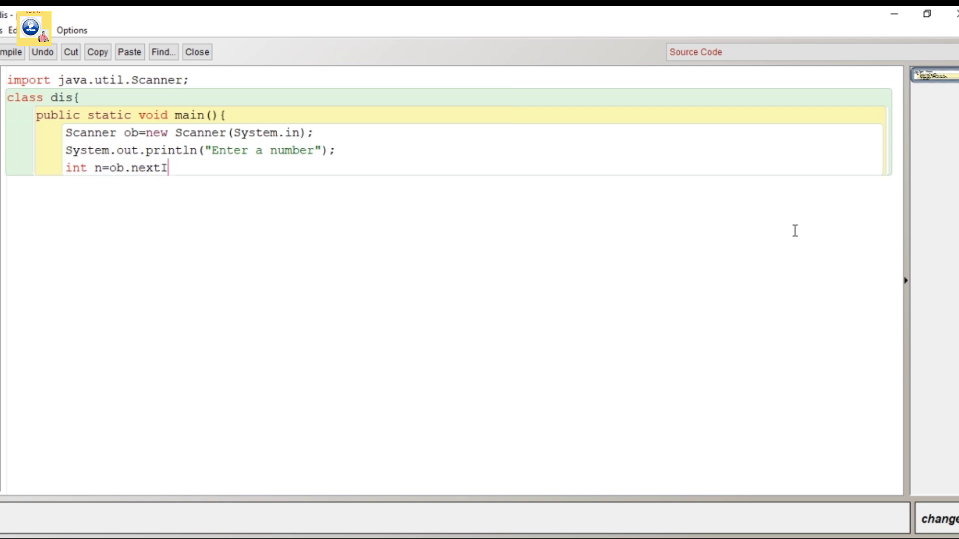
{"action": "type", "text": "nt9"}
{"action": "type", "text": "int"}
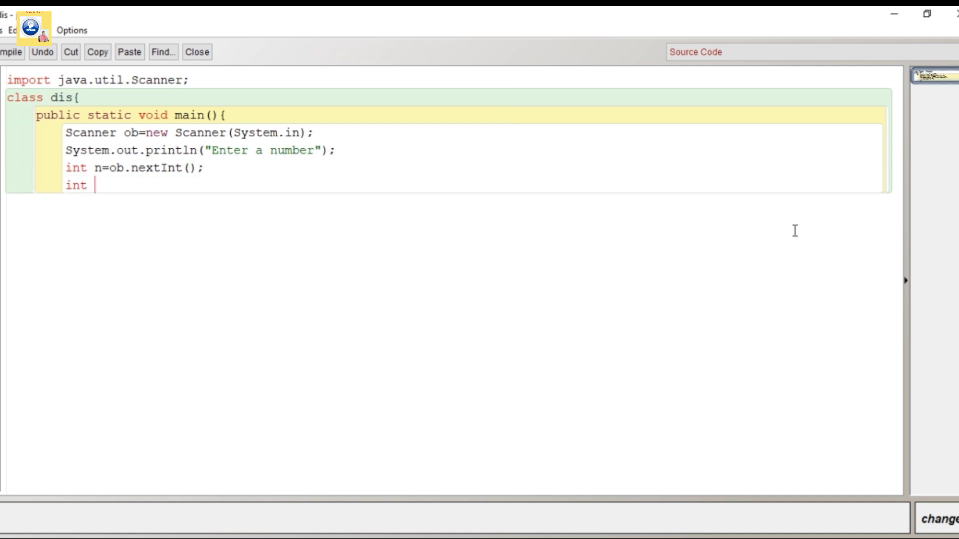
{"action": "type", "text": "nu"}
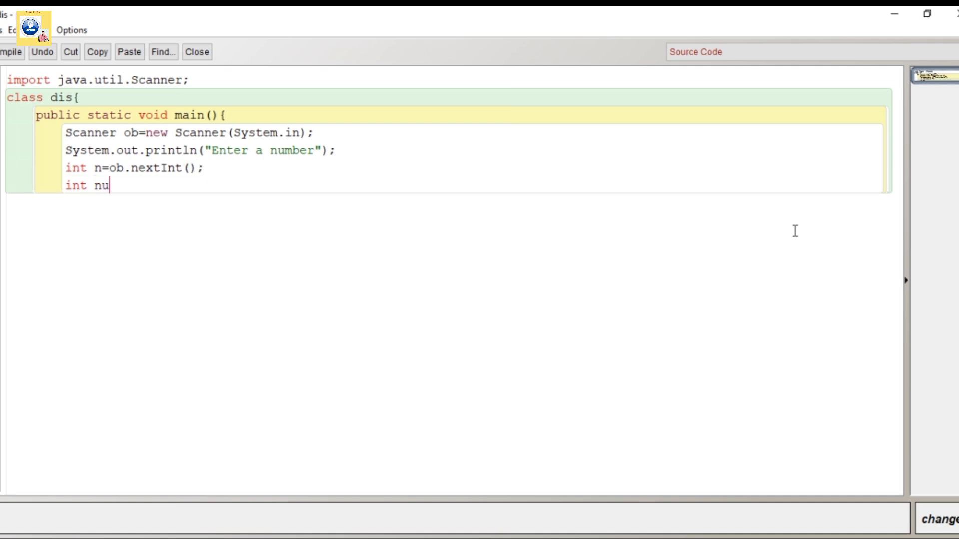
{"action": "type", "text": "m=n"}
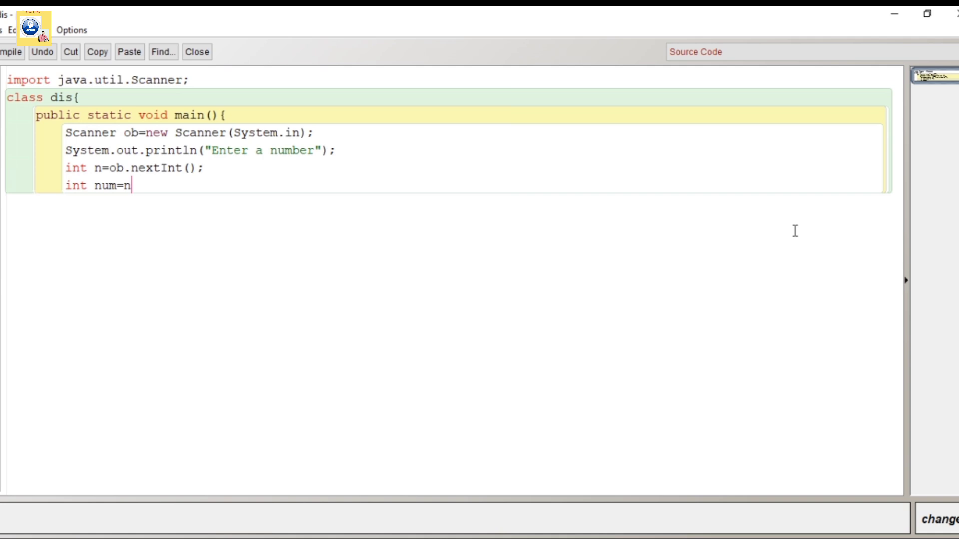
{"action": "type", "text": ",n1"}
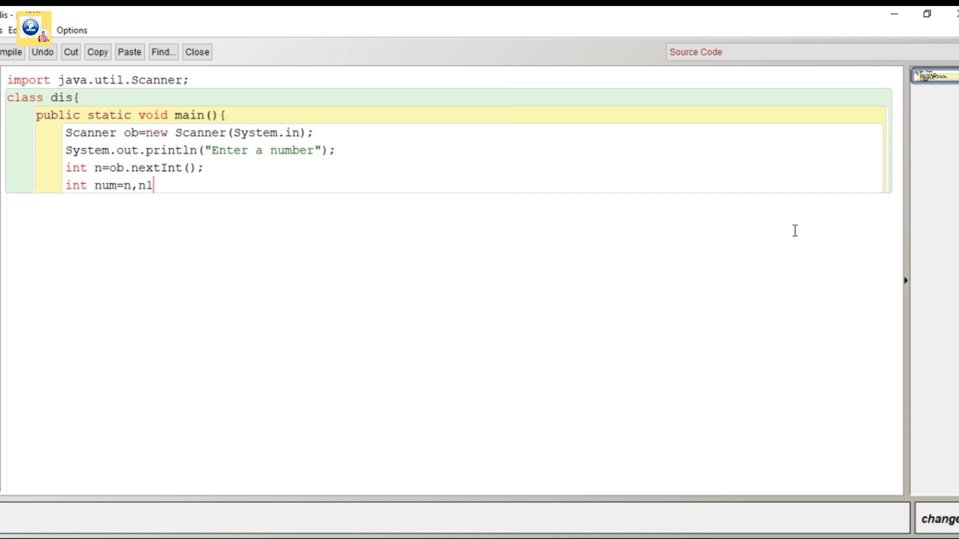
{"action": "type", "text": "=n"}
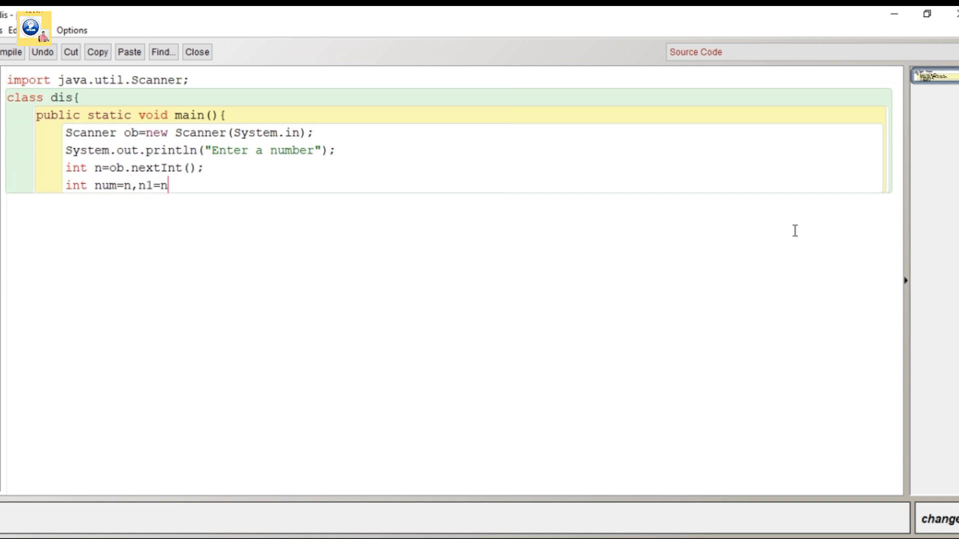
{"action": "type", "text": ",c="}
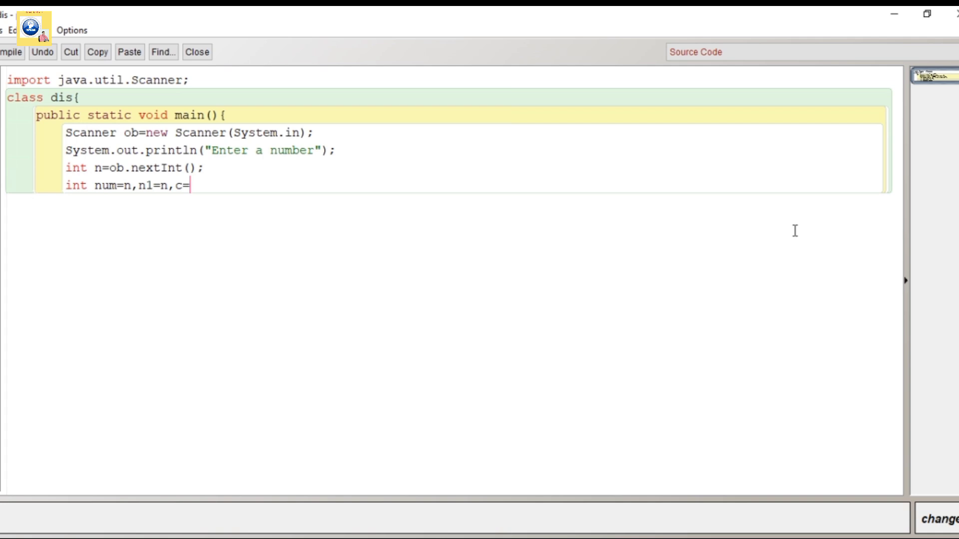
{"action": "type", "text": "0,s=0;"}
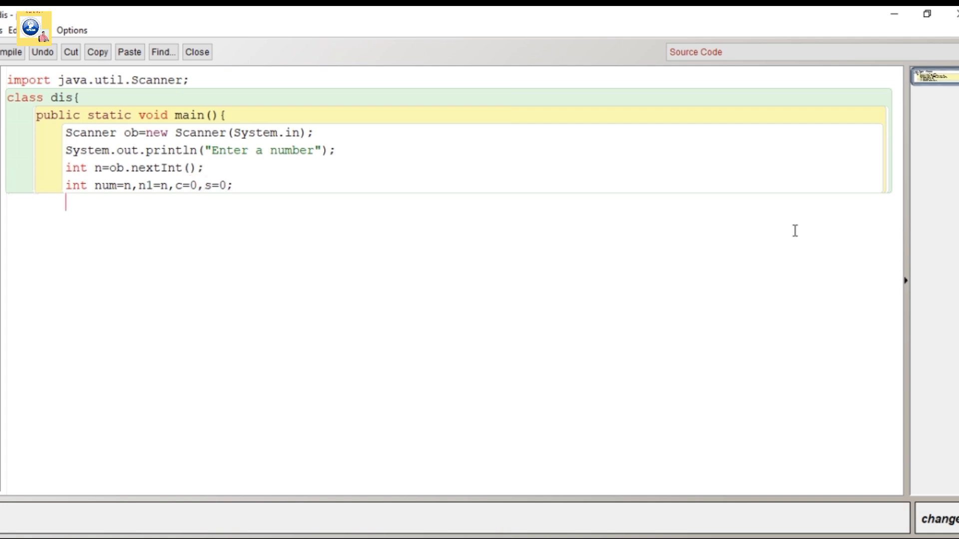
Write while(n1>0) counting digits into c with n1=n1/10, then start a second while
{"action": "type", "text": "while()"}
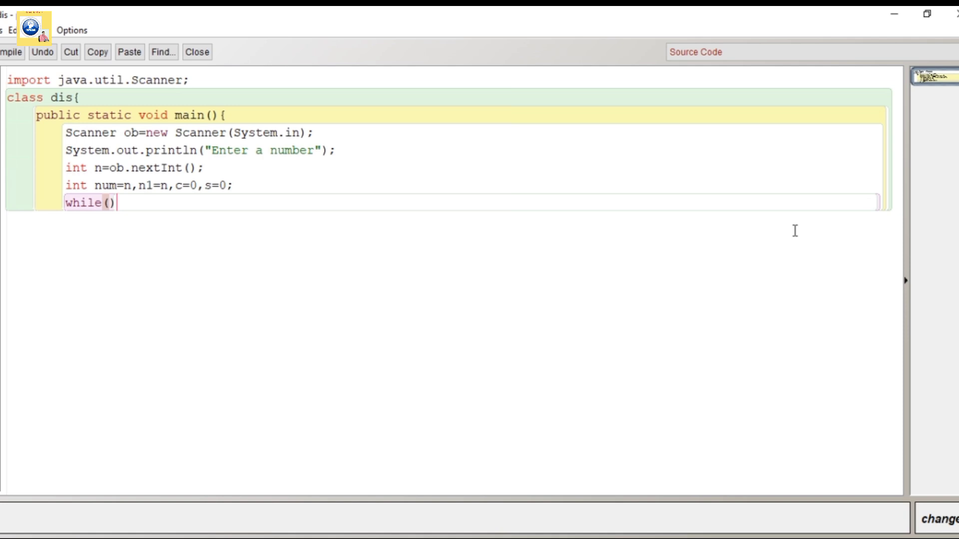
{"action": "type", "text": "n1>0"}
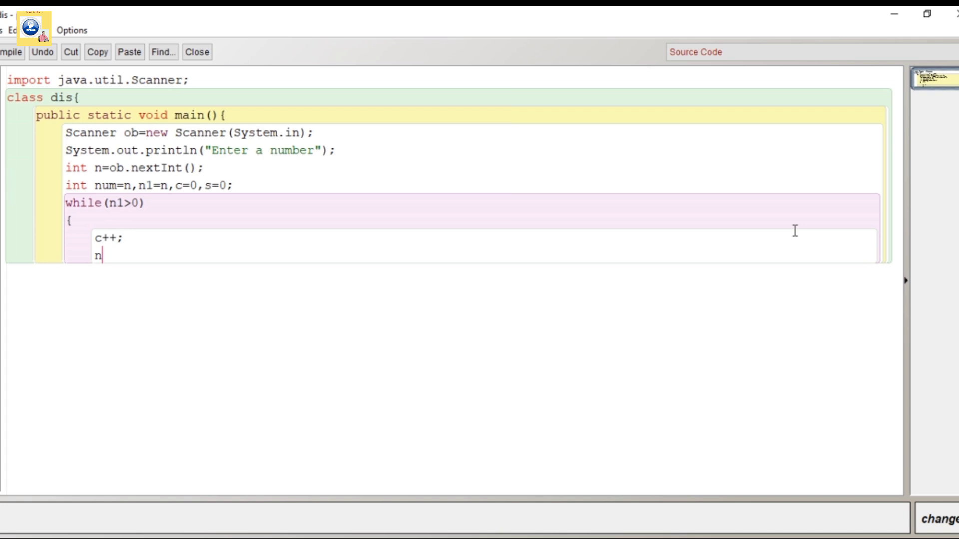
{"action": "type", "text": "1=n1"}
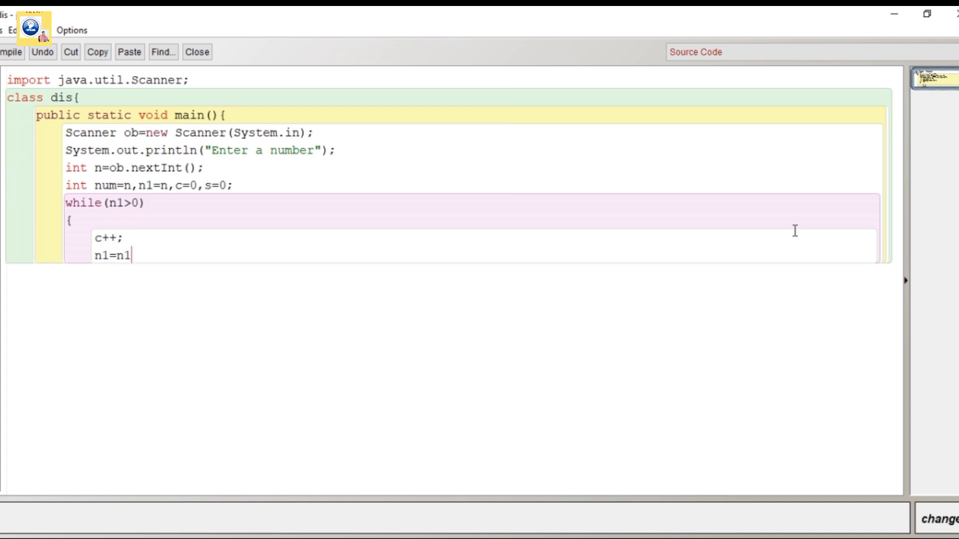
{"action": "type", "text": "/10;"}
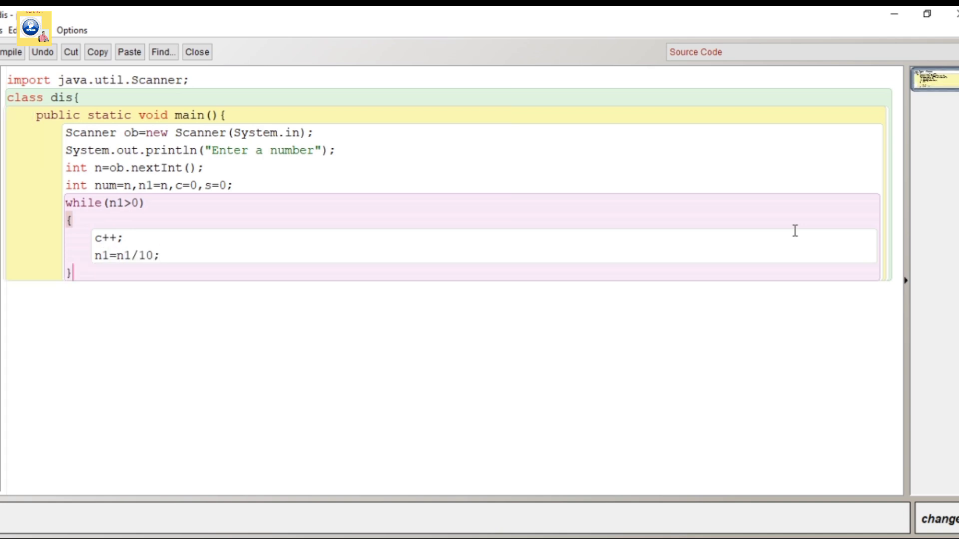
{"action": "type", "text": "while"}
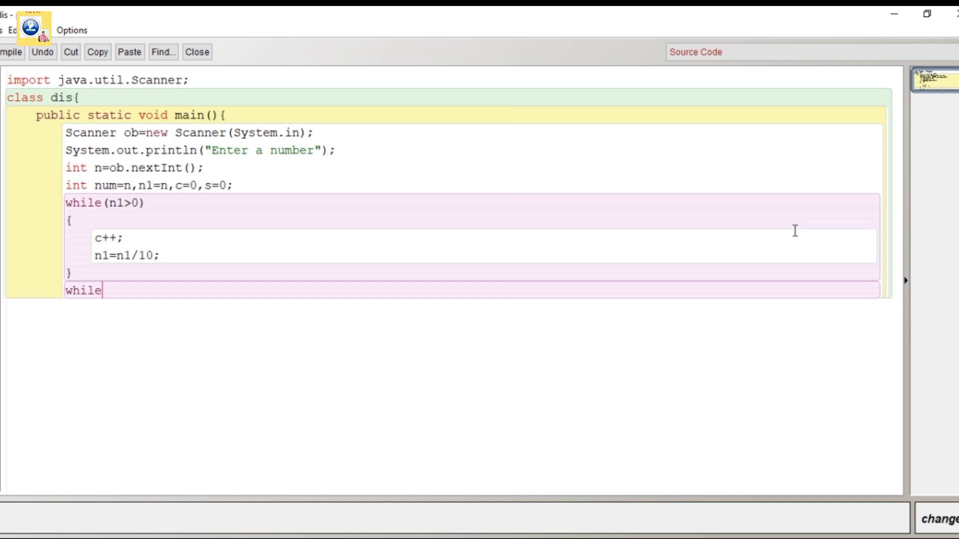
Give the second loop the condition on num and extract the last digit with num%10
{"action": "type", "text": "(num)"}
{"action": "type", "text": "int d="}
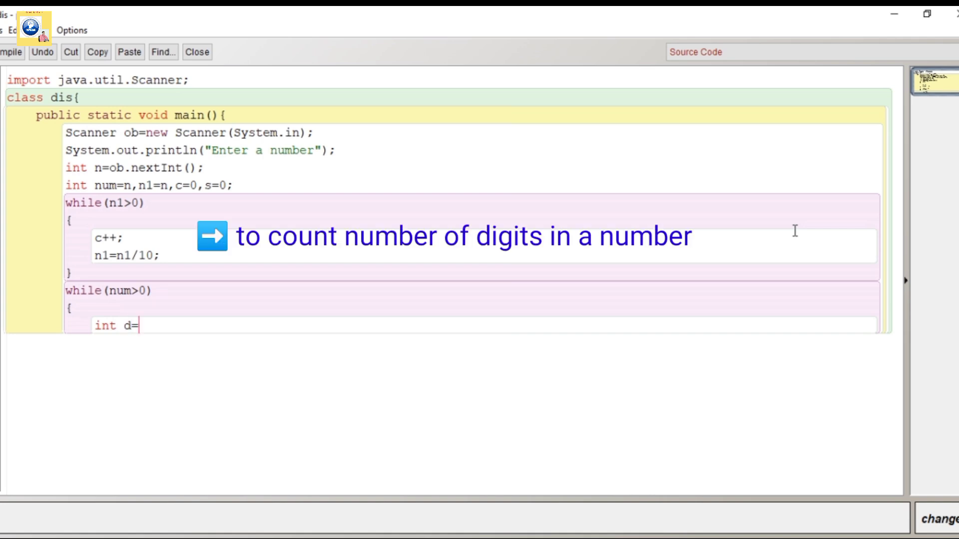
{"action": "type", "text": "num"}
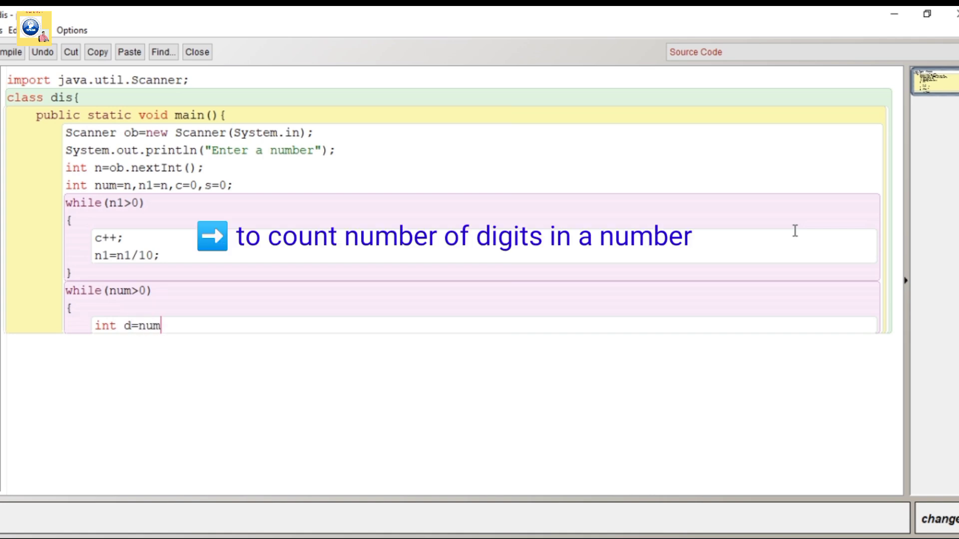
{"action": "type", "text": "%"}
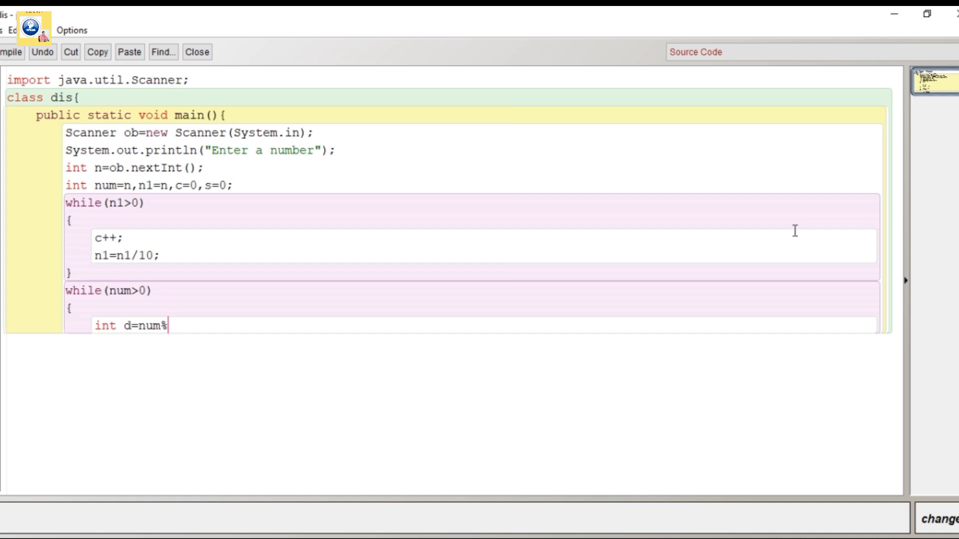
{"action": "type", "text": "0;"}
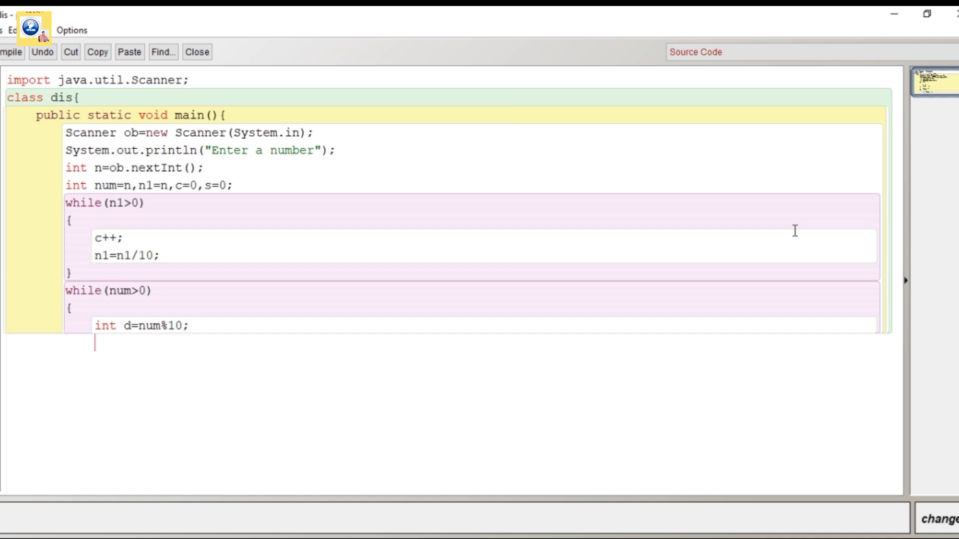
Add s=s+(int)Math.pow(d,c--) and num/=10 to finish the loop
{"action": "type", "text": "s=s+"}
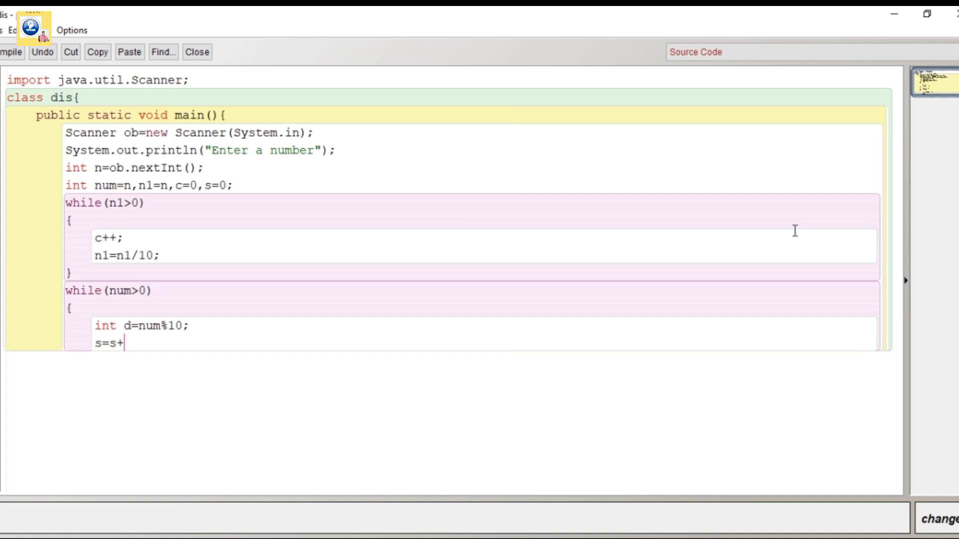
{"action": "type", "text": "Mayj"}
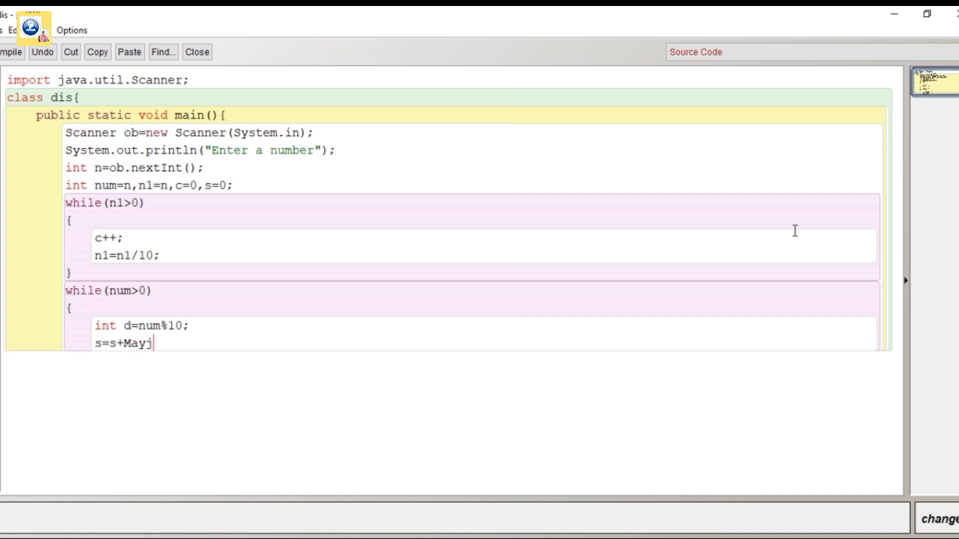
{"action": "type", "text": "Math"}
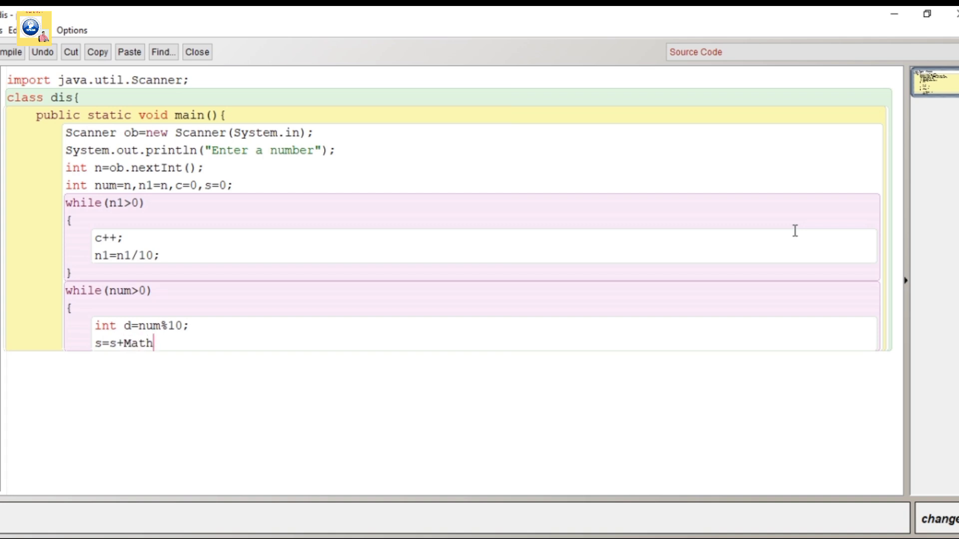
{"action": "type", "text": ",po"}
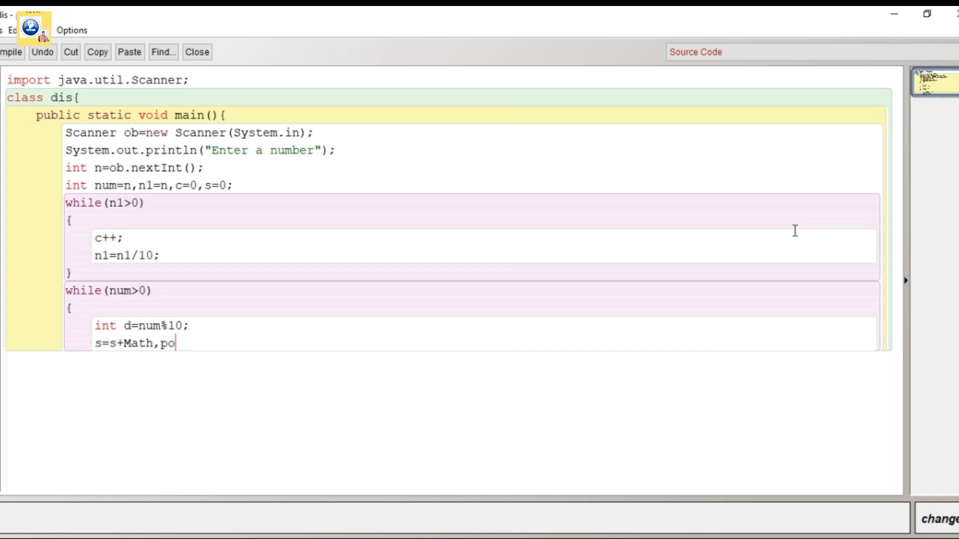
{"action": "type", "text": ".t"}
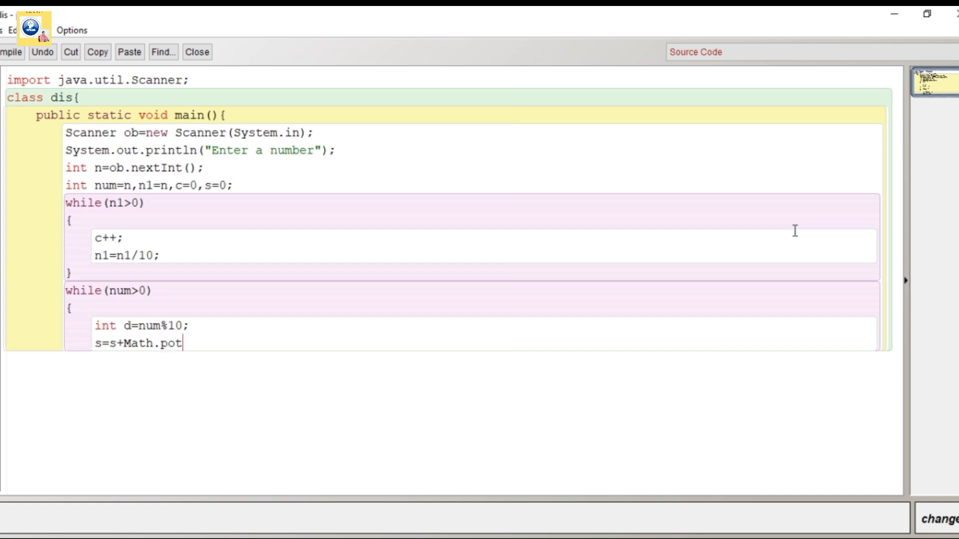
{"action": "type", "text": "w()"}
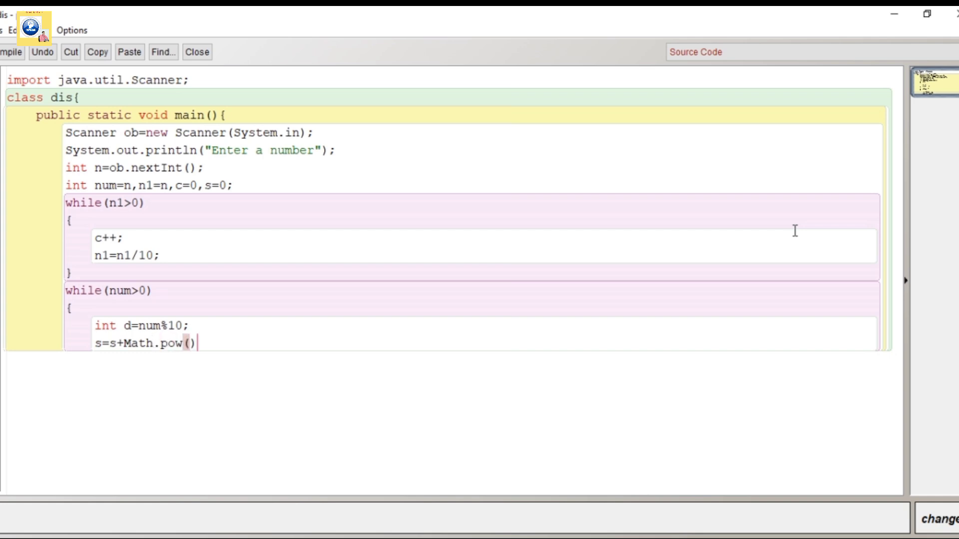
{"action": "type", "text": "d,c"}
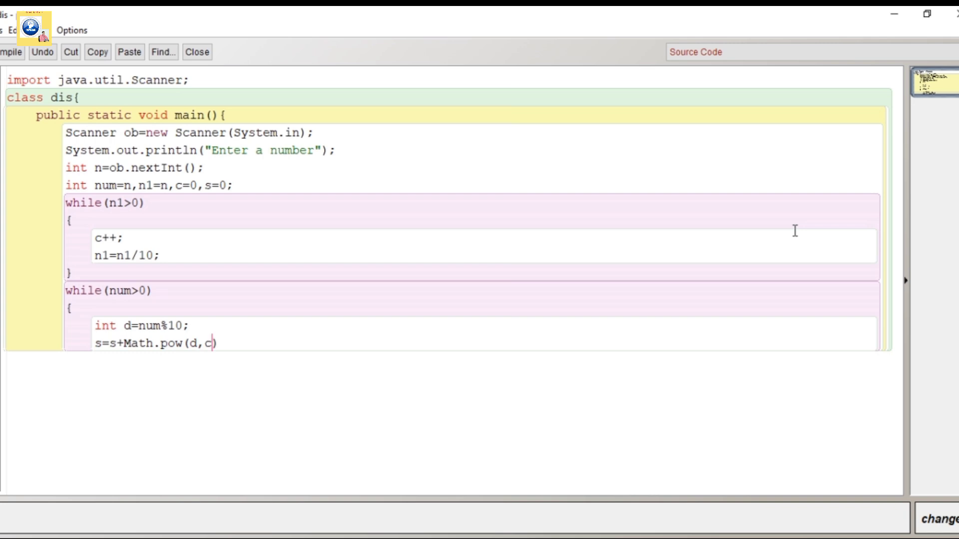
{"action": "type", "text": "--);"}
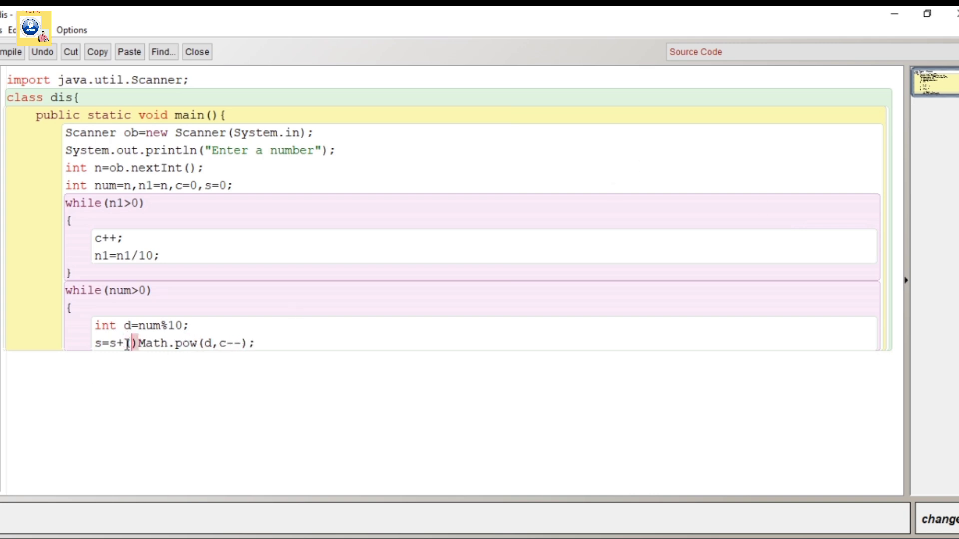
{"action": "type", "text": "int"}
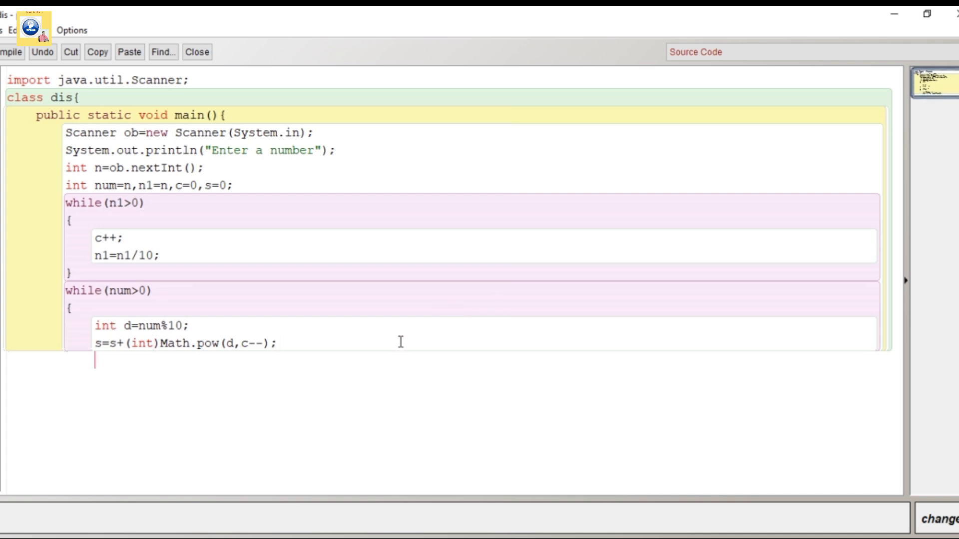
{"action": "type", "text": "num/="}
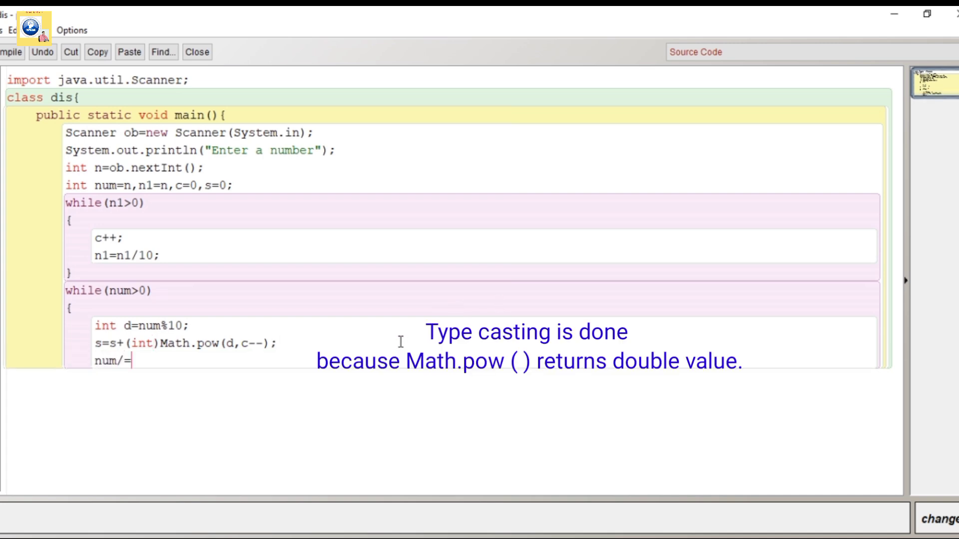
{"action": "type", "text": "10;"}
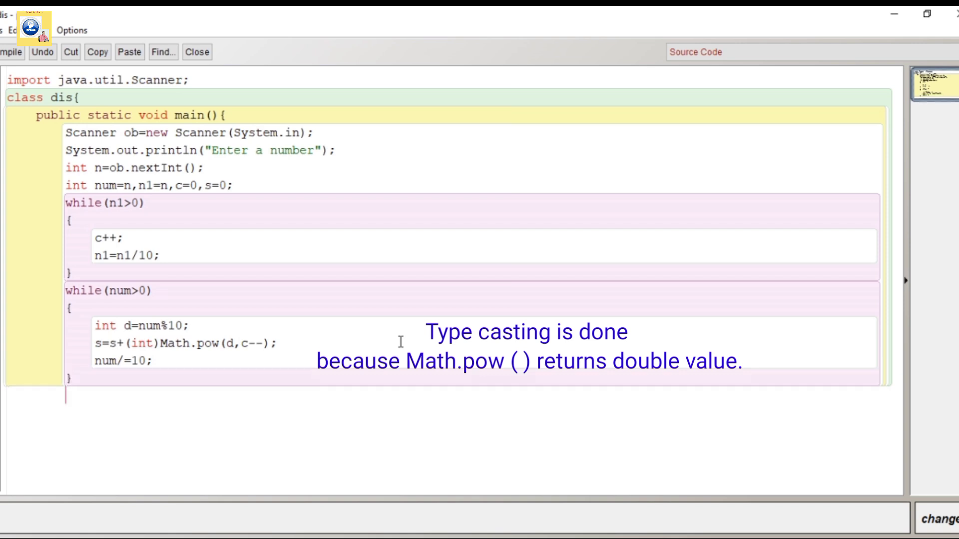
Add if(s==n) printing it is a disarium number, else not a disarium number
{"action": "type", "text": "if(s)"}
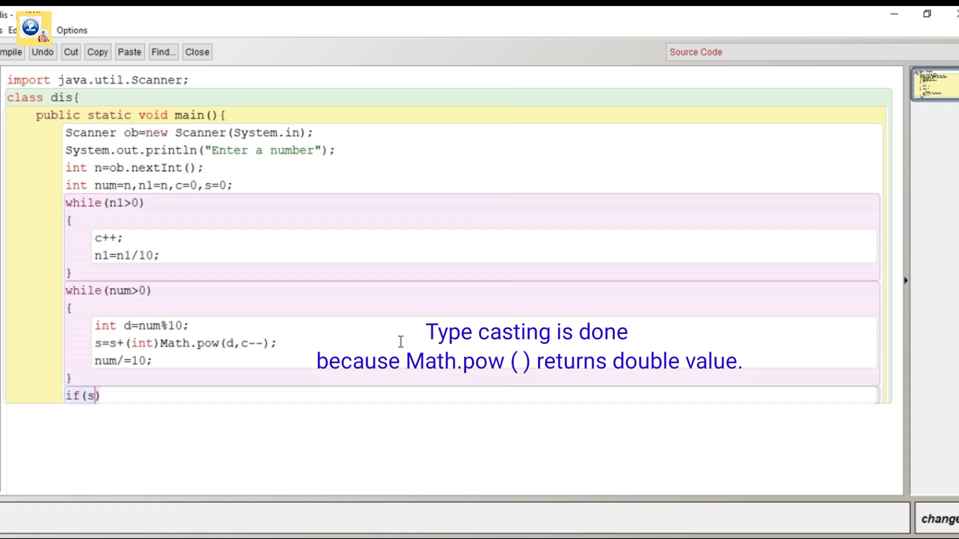
{"action": "type", "text": "==n)"}
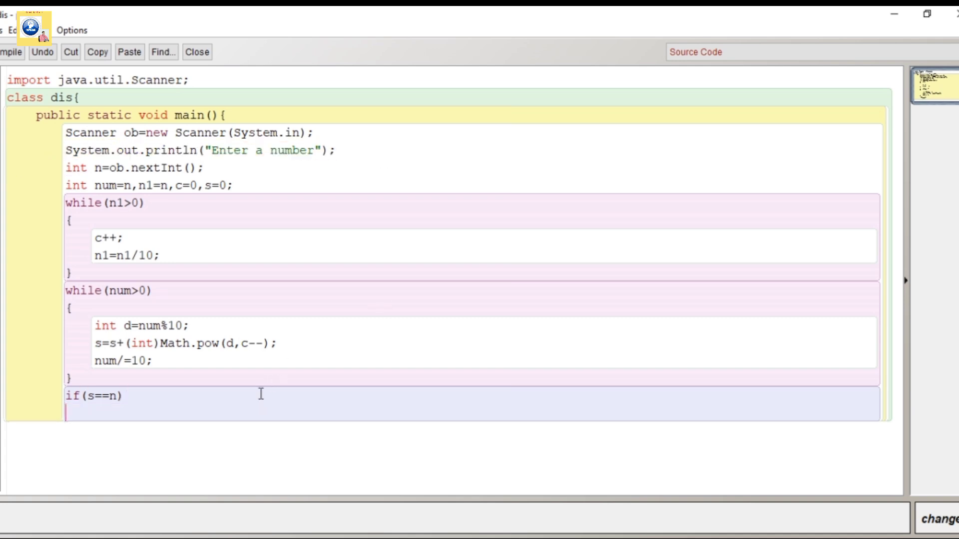
{"action": "type", "text": "System.out.println(\"Enter a number\");"}
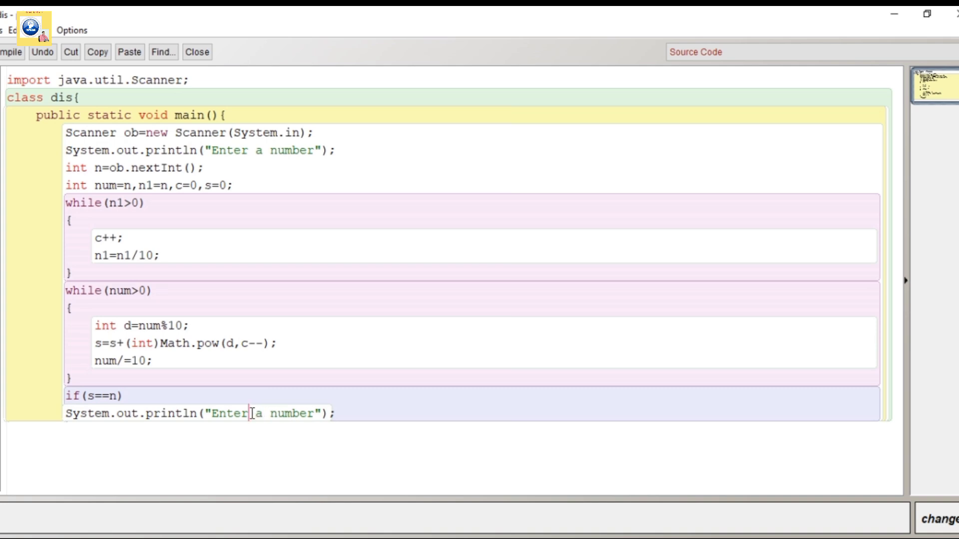
{"action": "type", "text": "Its"}
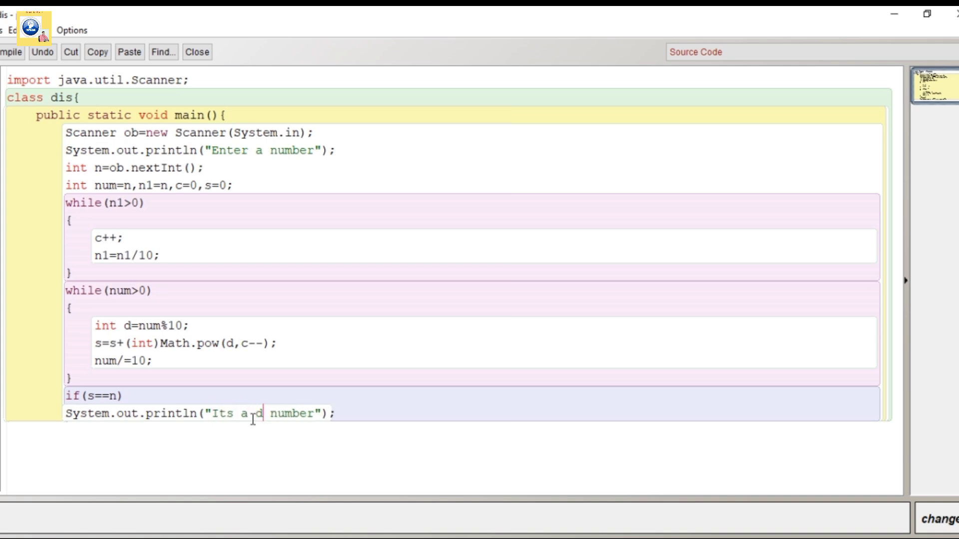
{"action": "type", "text": "is"}
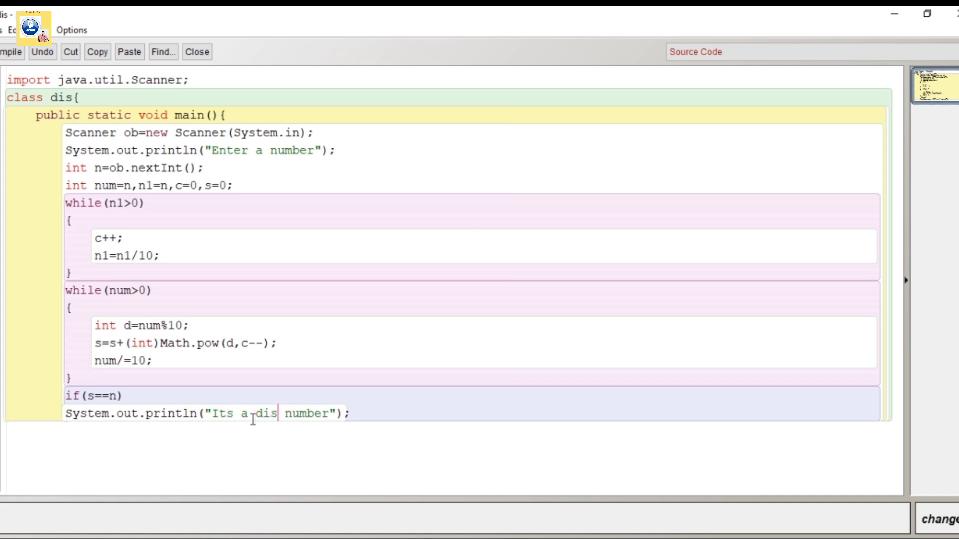
{"action": "type", "text": "arium"}
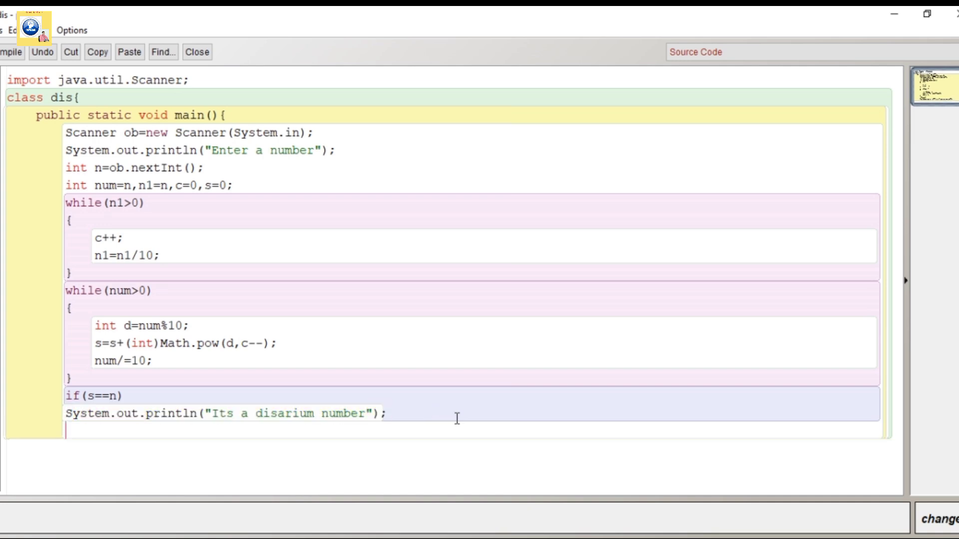
{"action": "type", "text": "else"}
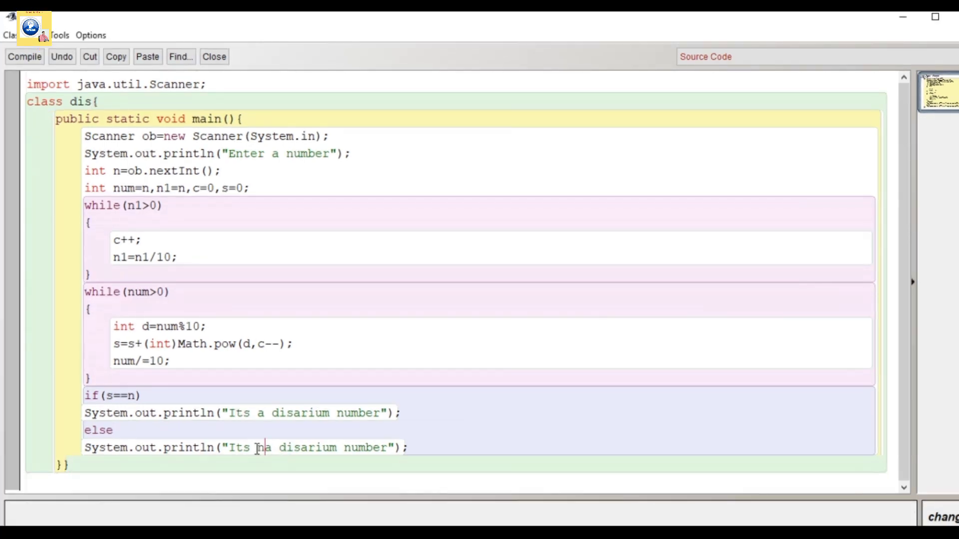
{"action": "type", "text": "not"}
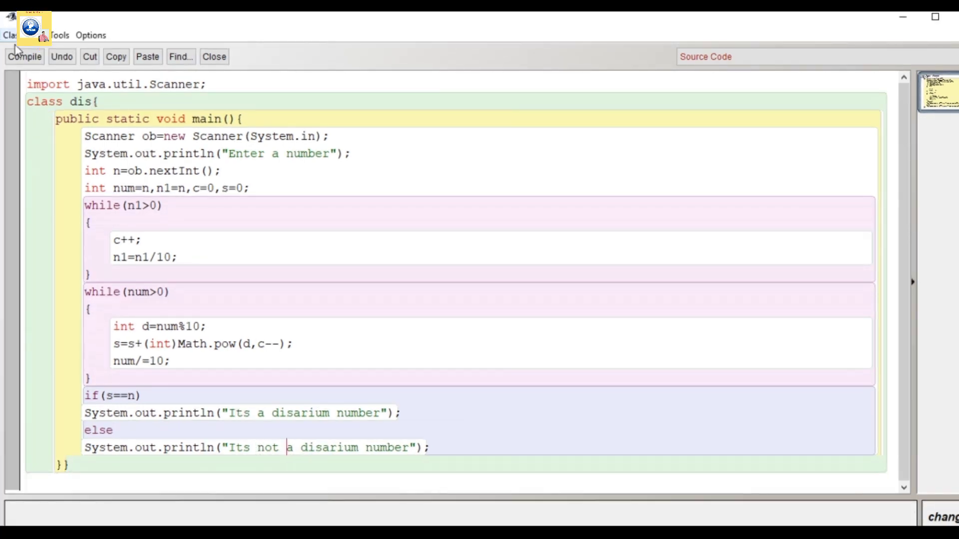
Compile the dis class and close the editor
{"action": "left_click", "coordinate": [24, 56]}
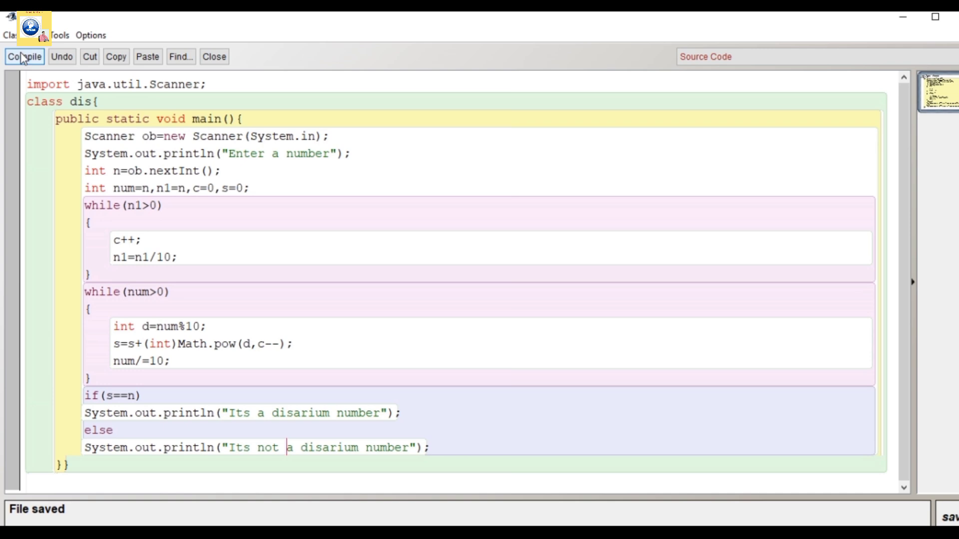
{"action": "left_click", "coordinate": [25, 57]}
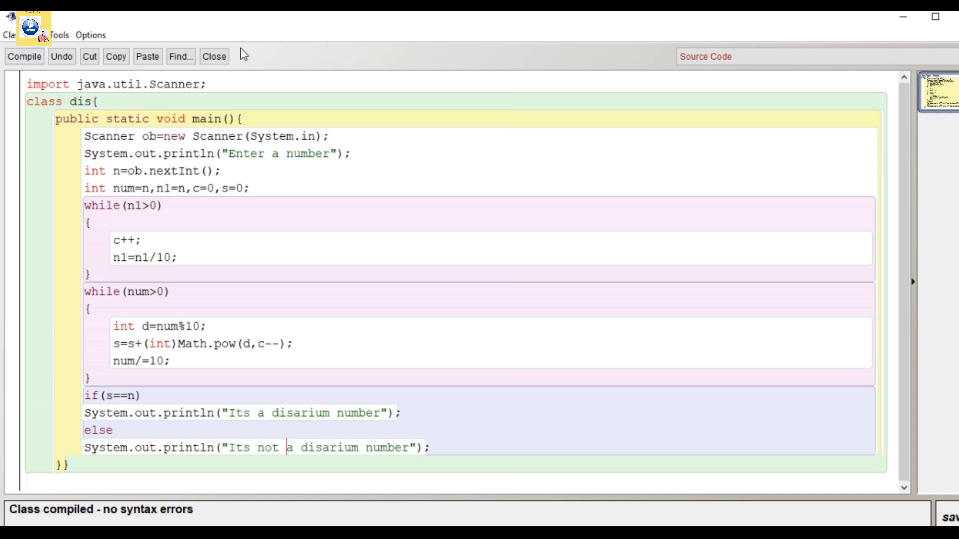
{"action": "left_click", "coordinate": [214, 56]}
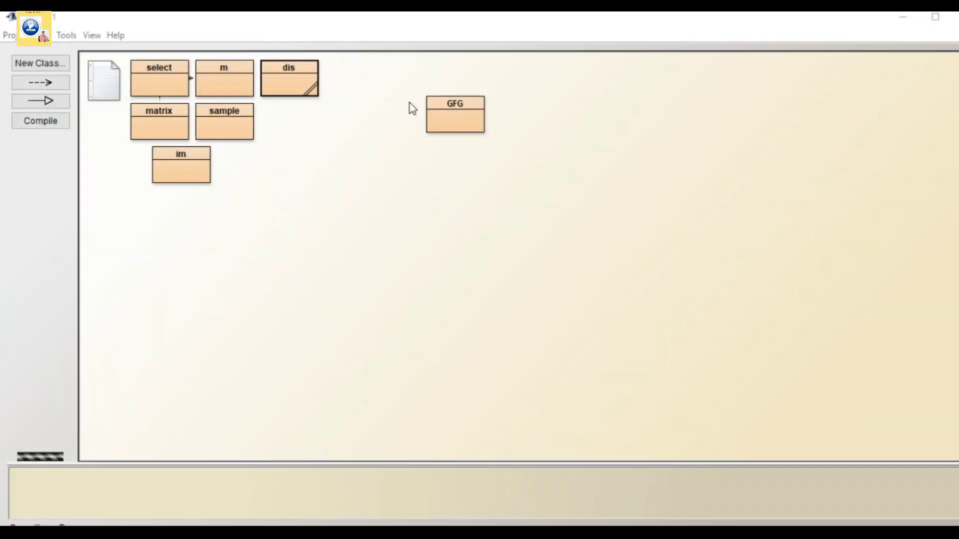
Run dis's main, enter 89 to get a disarium result, then rerun entering 1
{"action": "right_click", "coordinate": [287, 80]}
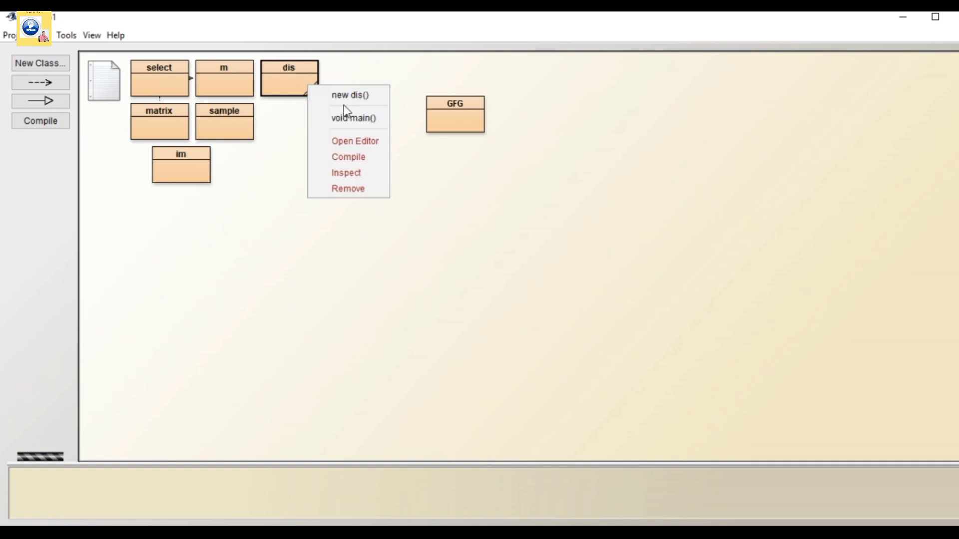
{"action": "left_click", "coordinate": [350, 118]}
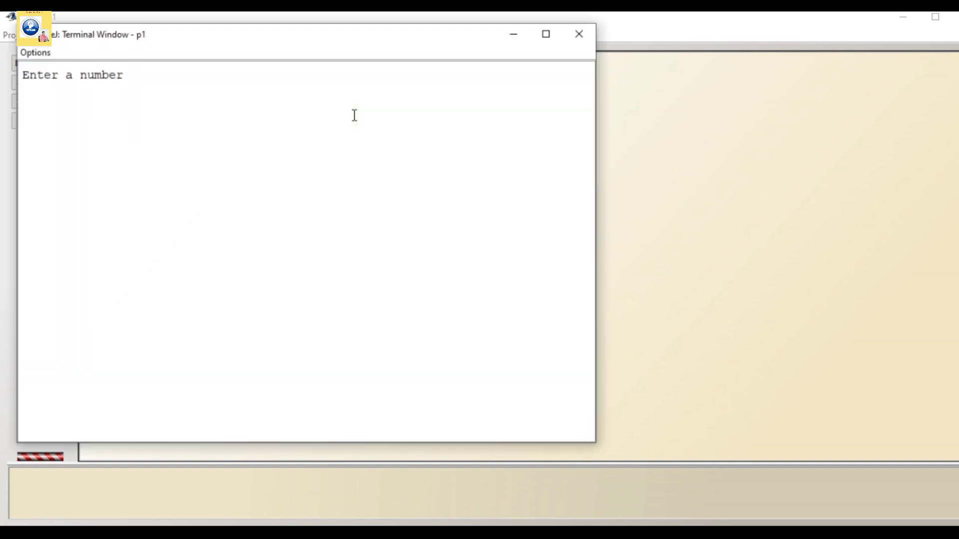
{"action": "type", "text": "17"}
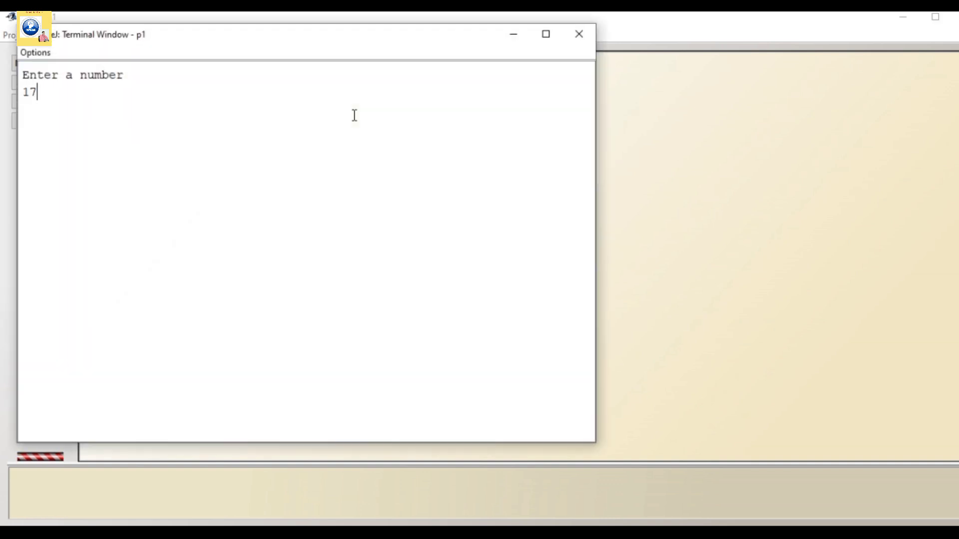
{"action": "type", "text": "5"}
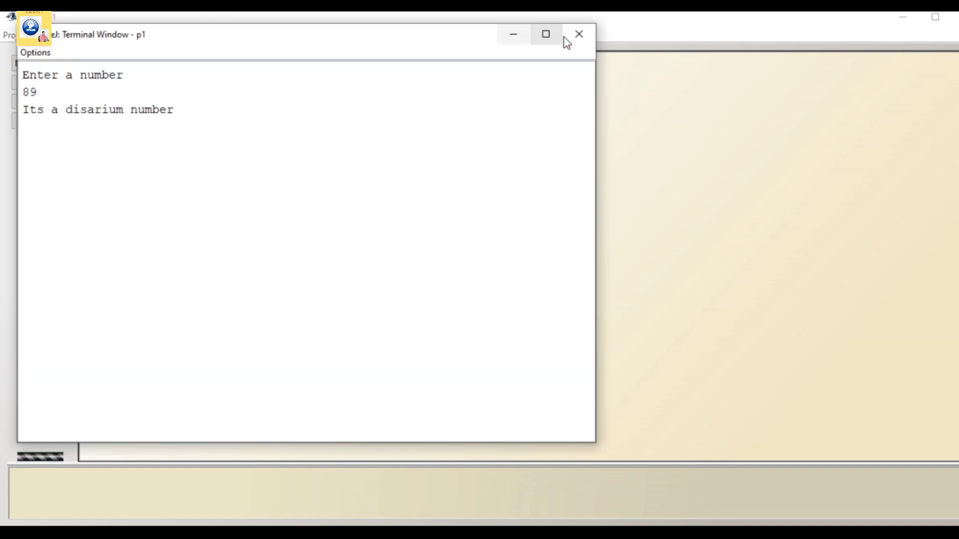
{"action": "left_click", "coordinate": [578, 34]}
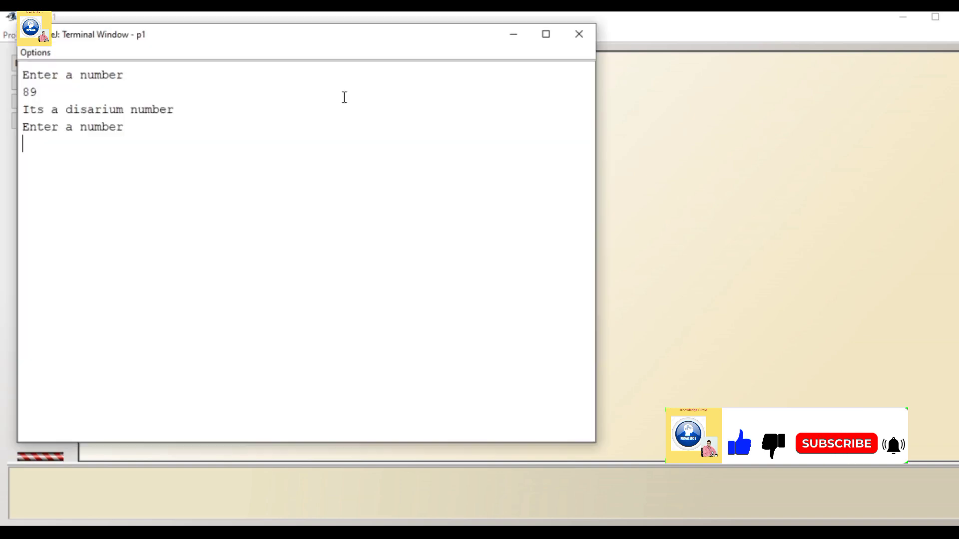
{"action": "type", "text": "1"}
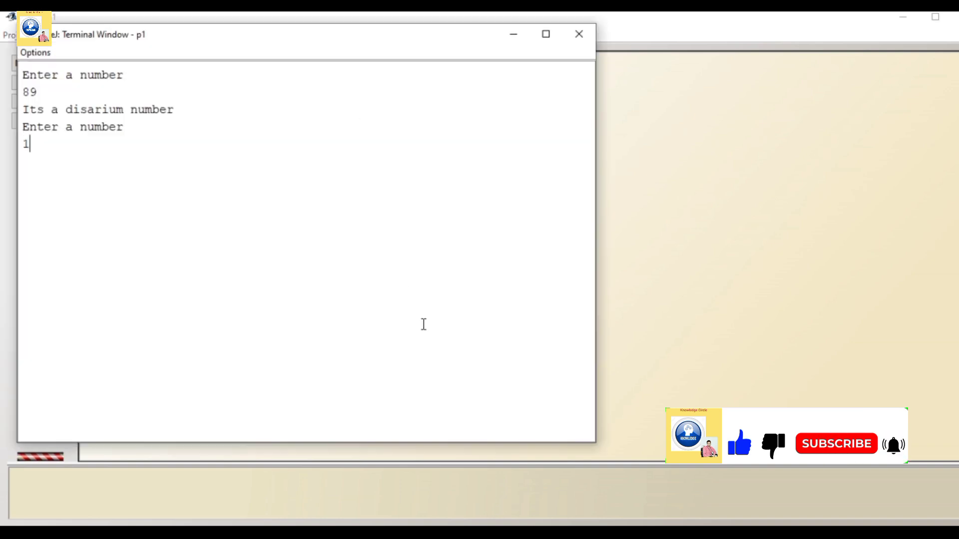